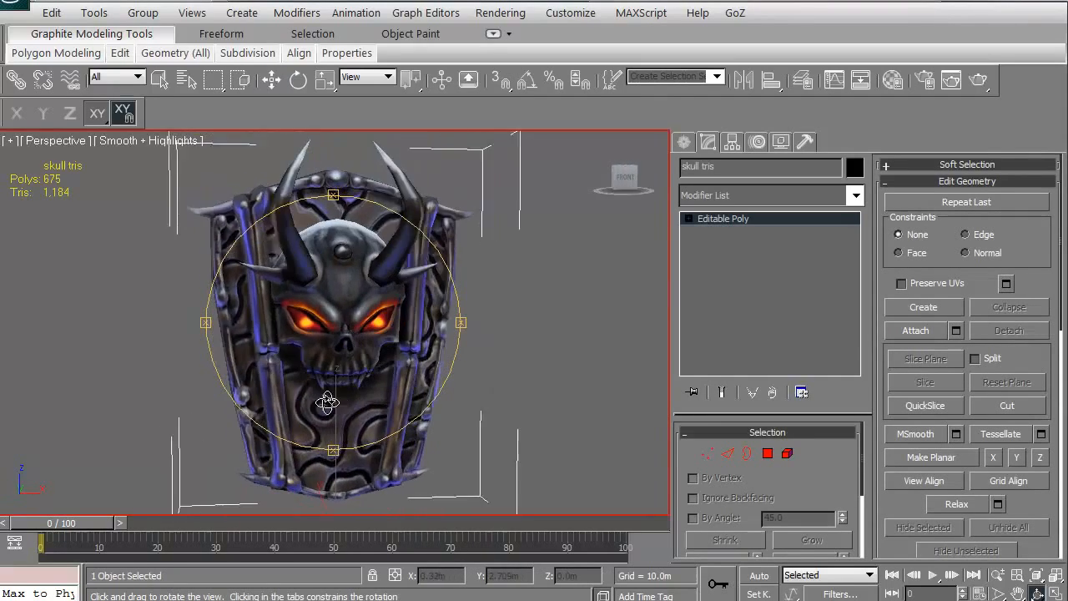
# - Orbit around the skull shield to inspect its side profile and mesh edges
pyautogui.moveTo(327, 403); pyautogui.dragTo(246, 407)
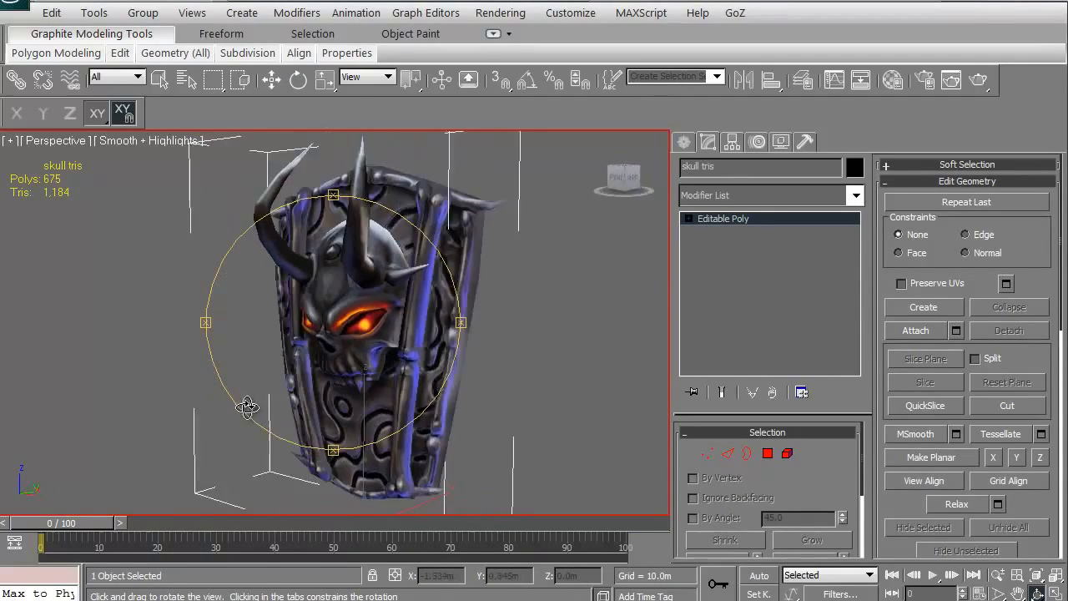
pyautogui.moveTo(246, 407); pyautogui.dragTo(296, 394)
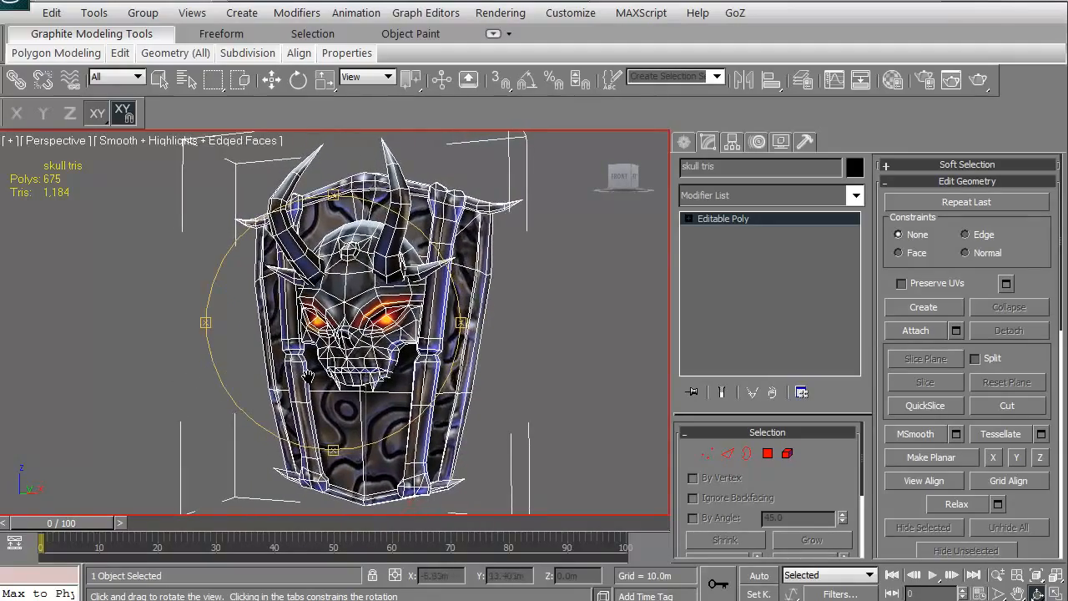
pyautogui.moveTo(334, 376); pyautogui.dragTo(309, 396)
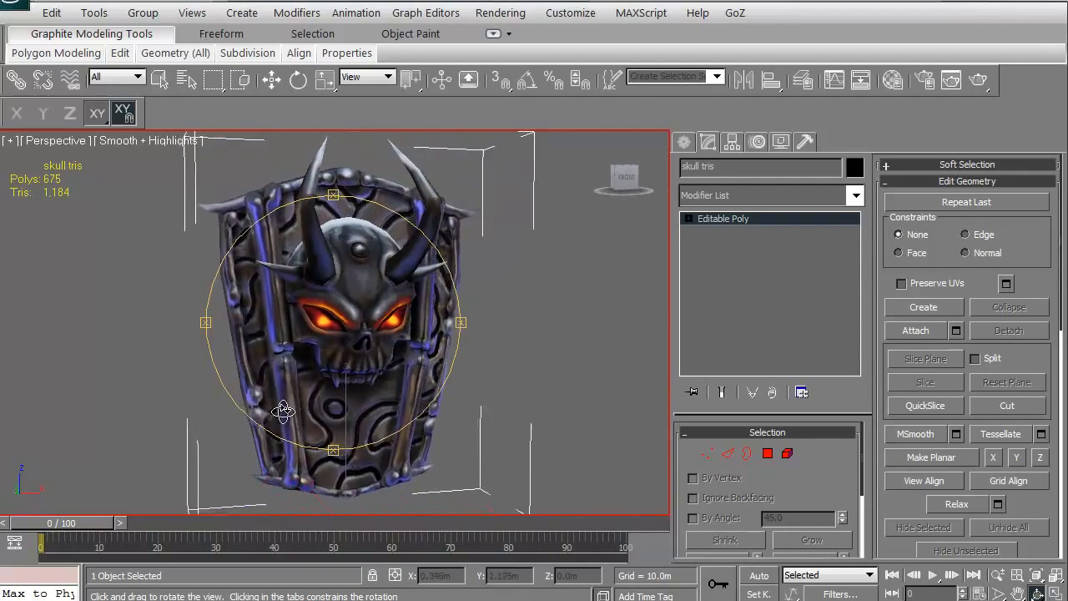
pyautogui.moveTo(284, 410); pyautogui.dragTo(225, 404)
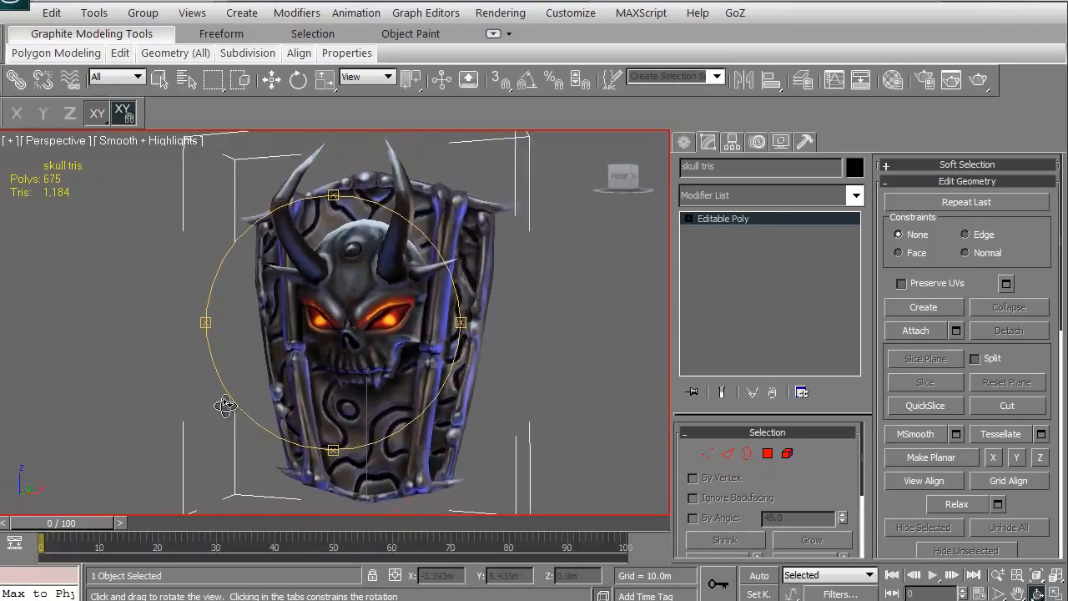
pyautogui.moveTo(226, 405); pyautogui.dragTo(364, 376)
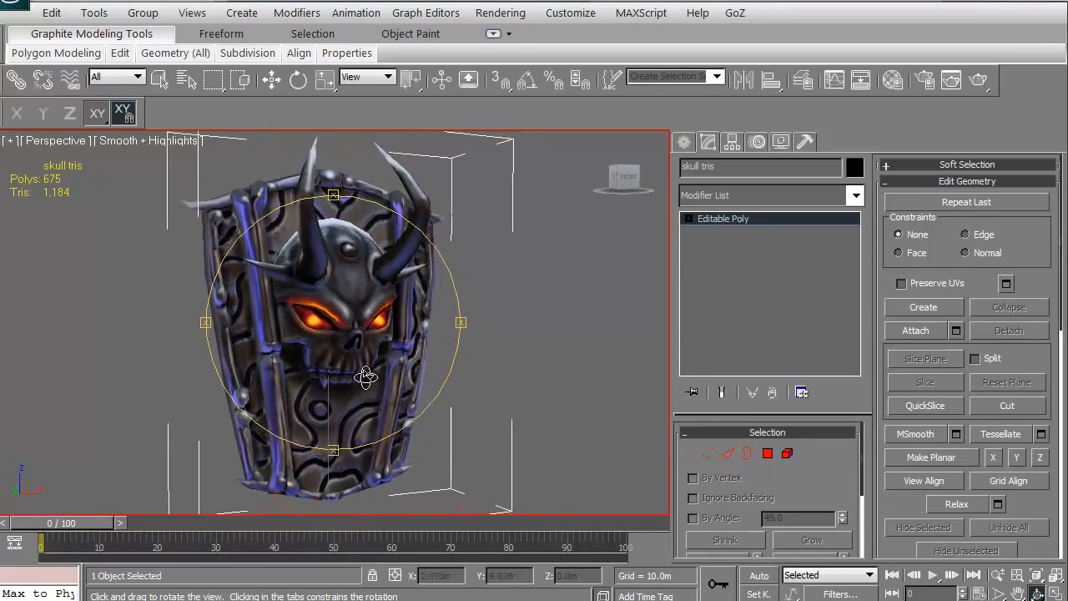
pyautogui.moveTo(365, 377); pyautogui.dragTo(333, 370)
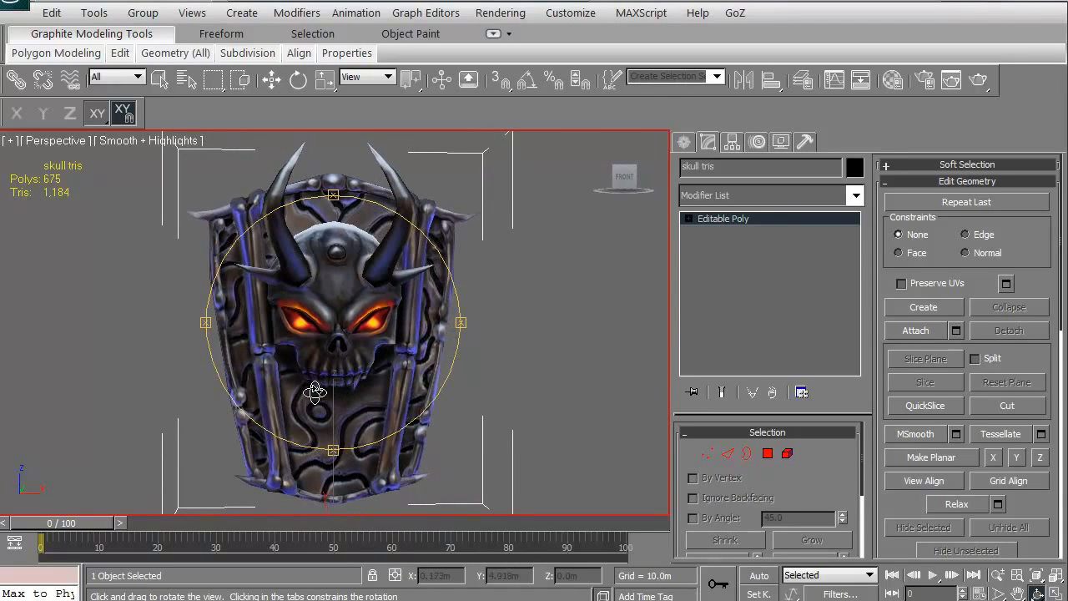
pyautogui.moveTo(315, 393); pyautogui.dragTo(351, 407)
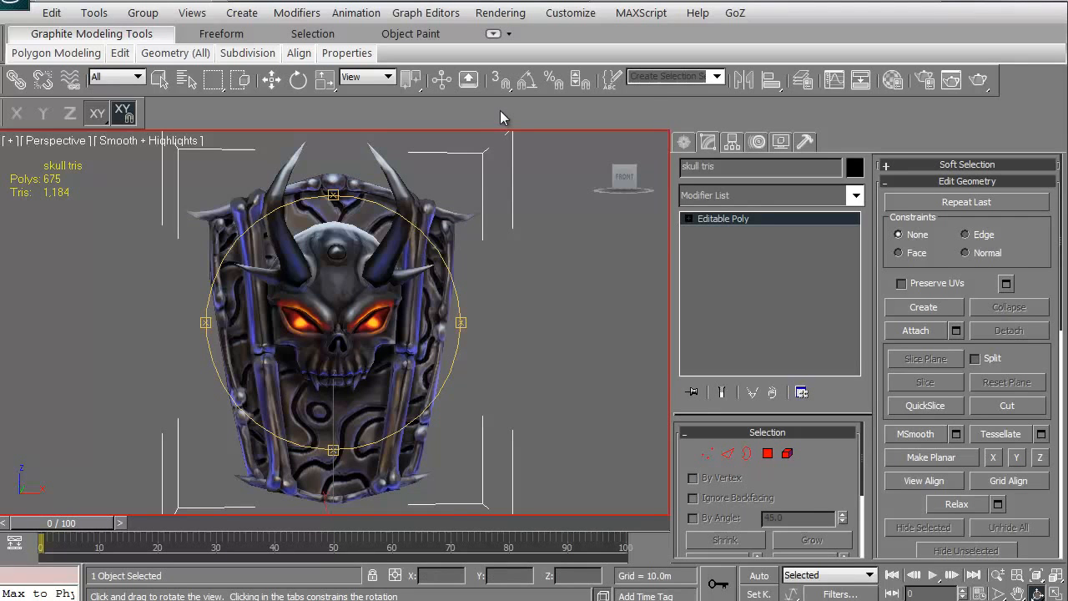
pyautogui.moveTo(500, 117); pyautogui.dragTo(328, 349)
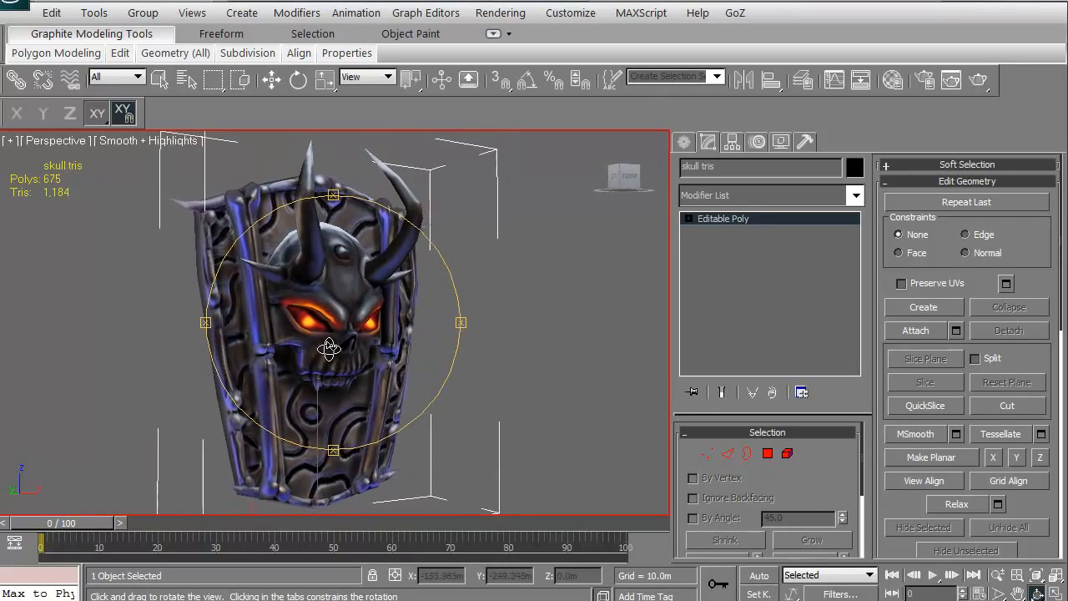
pyautogui.moveTo(328, 349); pyautogui.dragTo(328, 425)
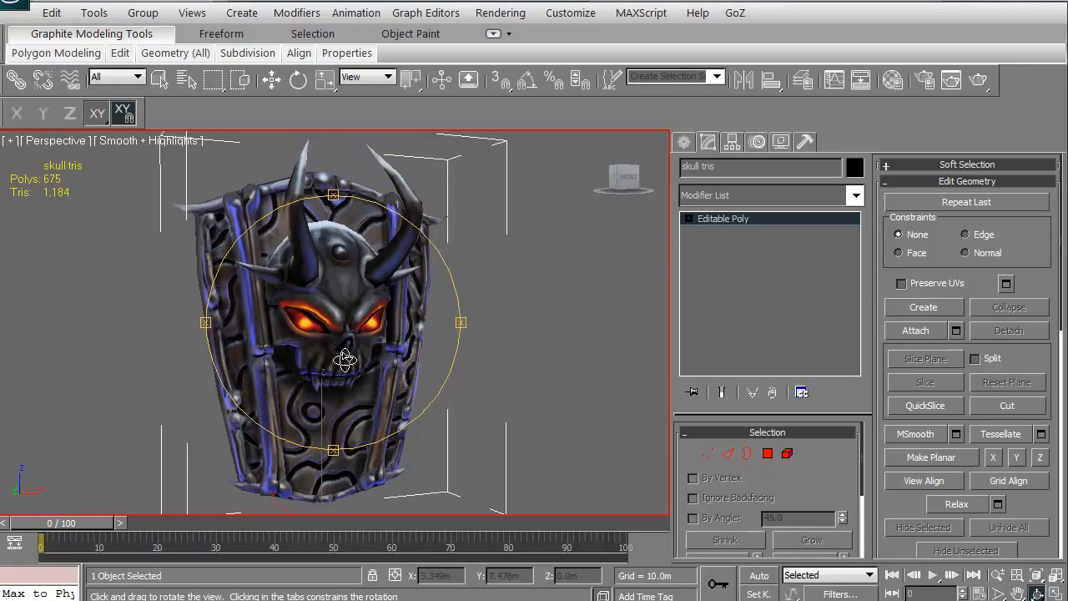
# - Return to the shield's front and add an Unwrap UVW modifier from the Modifier List
pyautogui.moveTo(345, 361); pyautogui.dragTo(288, 373)
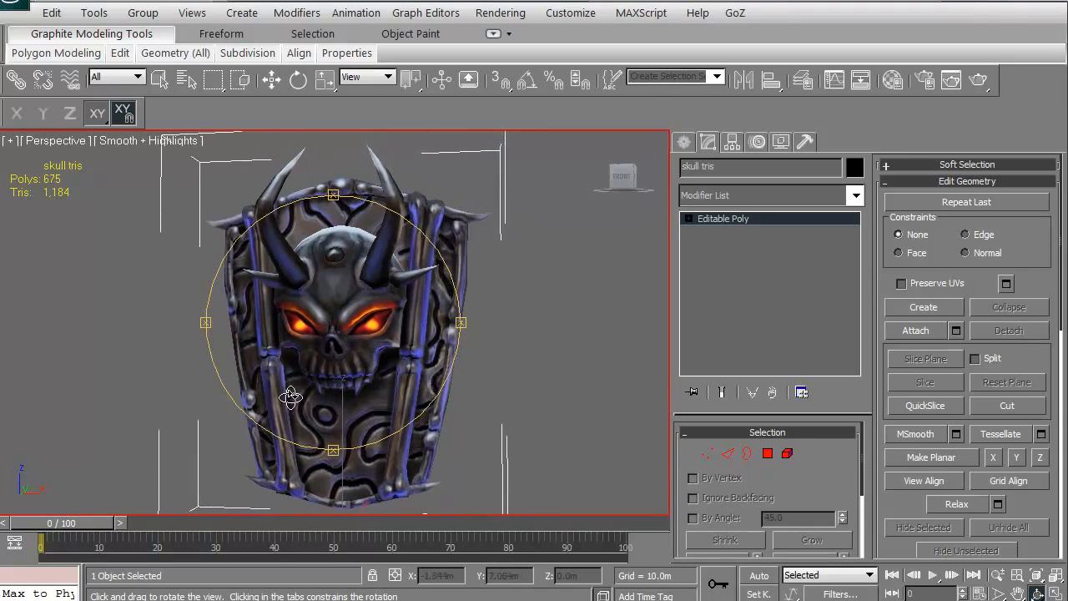
pyautogui.moveTo(292, 396); pyautogui.dragTo(313, 325)
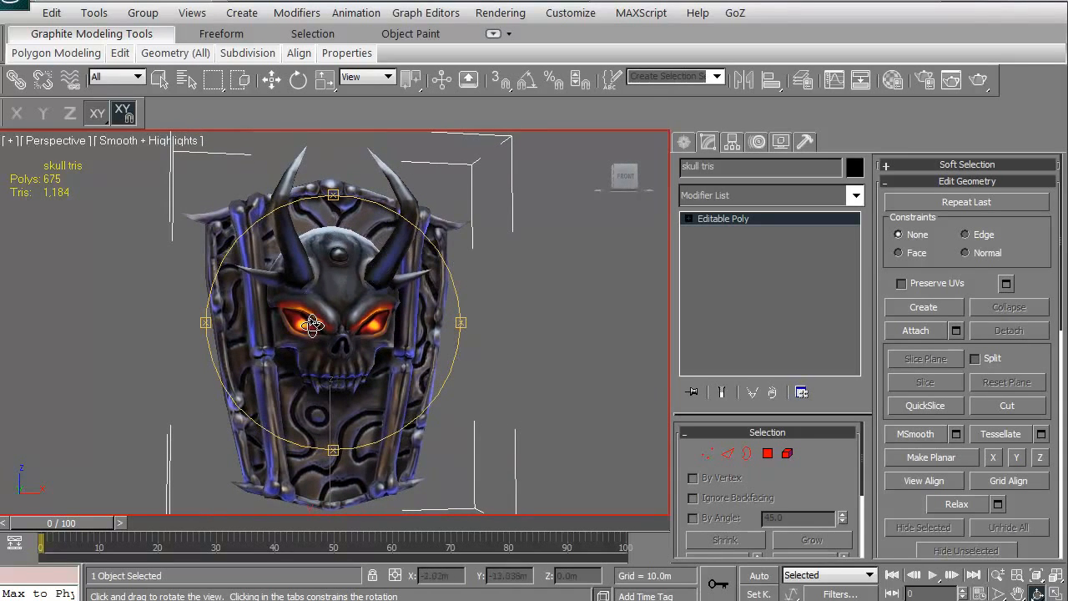
pyautogui.moveTo(313, 324); pyautogui.dragTo(286, 383)
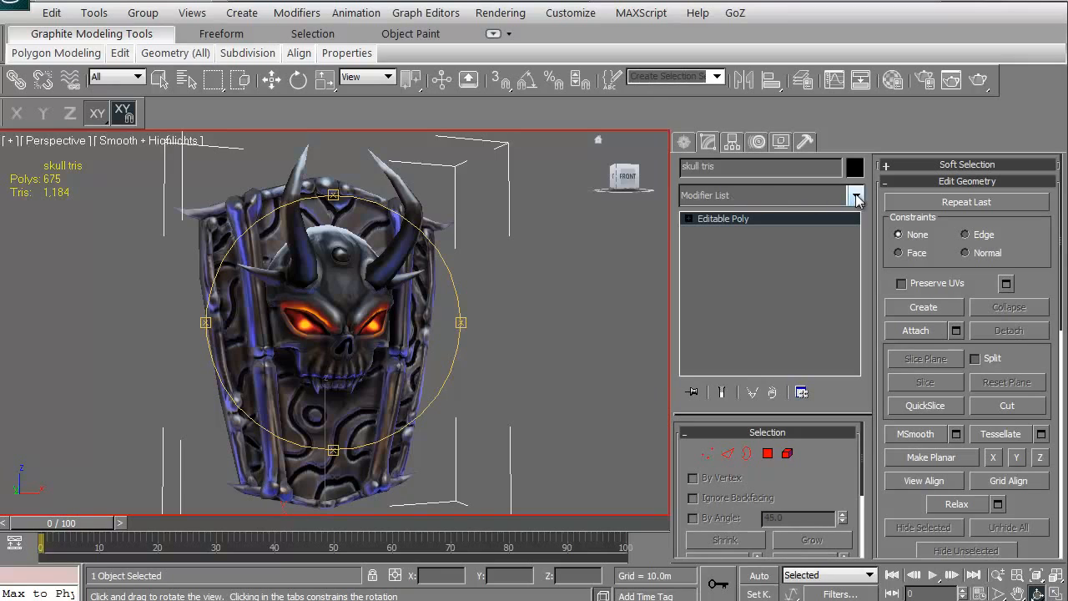
pyautogui.click(855, 195)
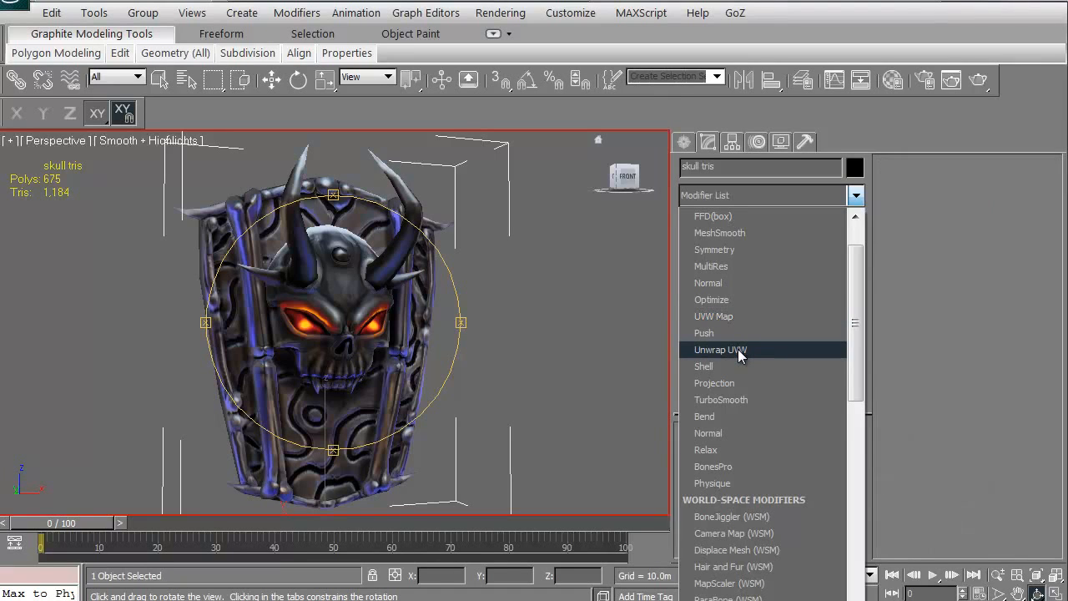
pyautogui.click(720, 349)
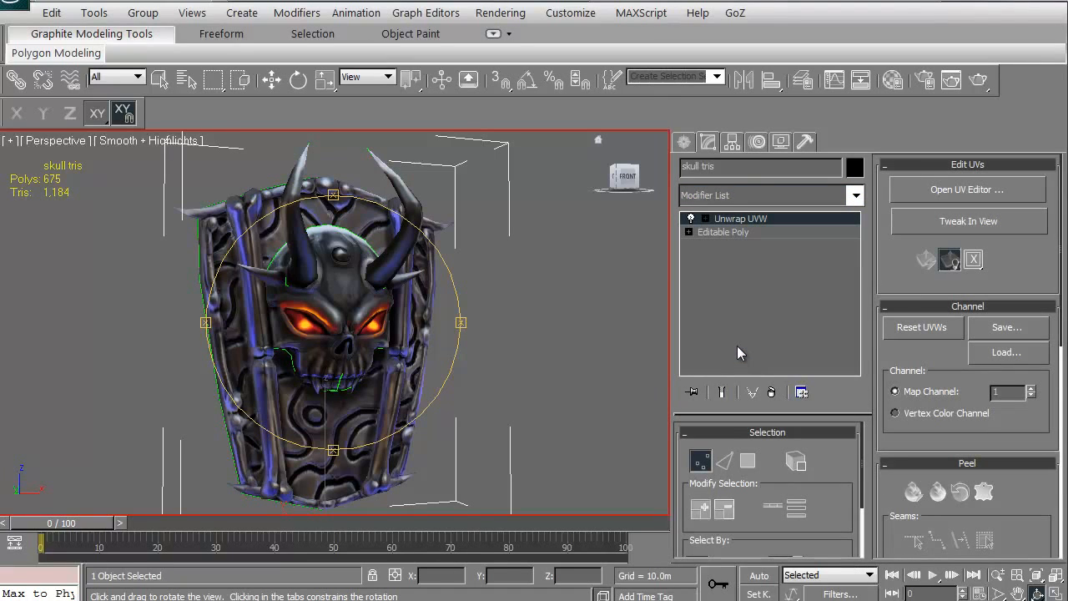
pyautogui.moveTo(927, 202)
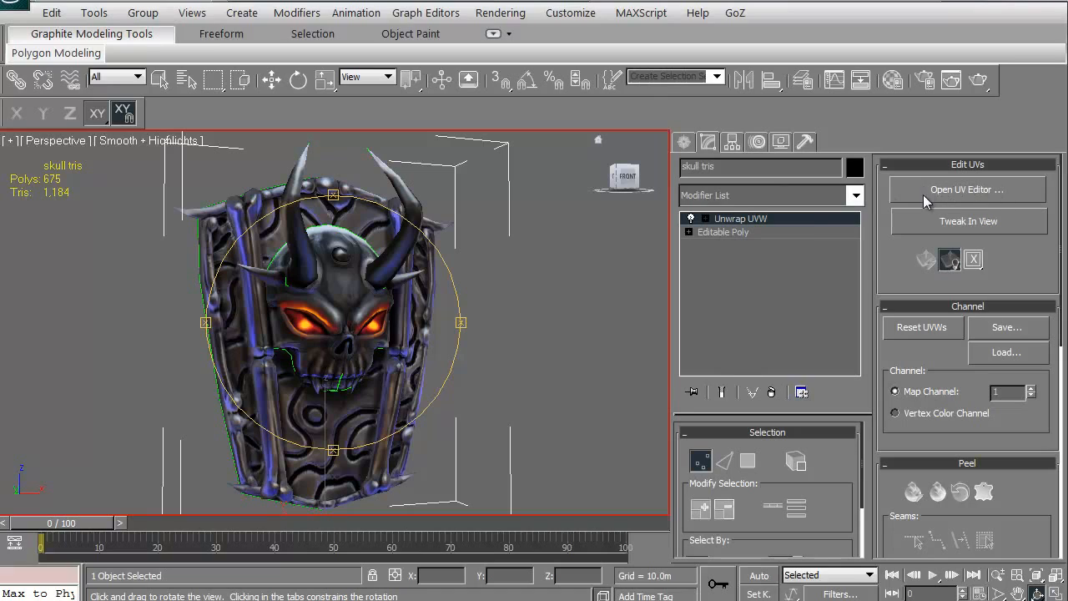
pyautogui.moveTo(1016, 196)
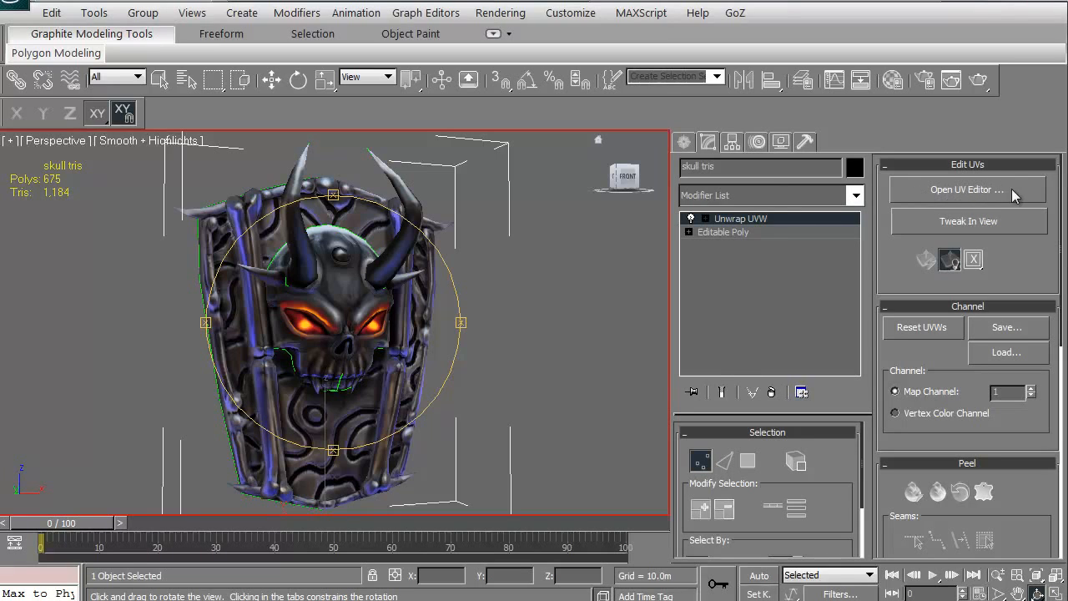
pyautogui.moveTo(964, 196)
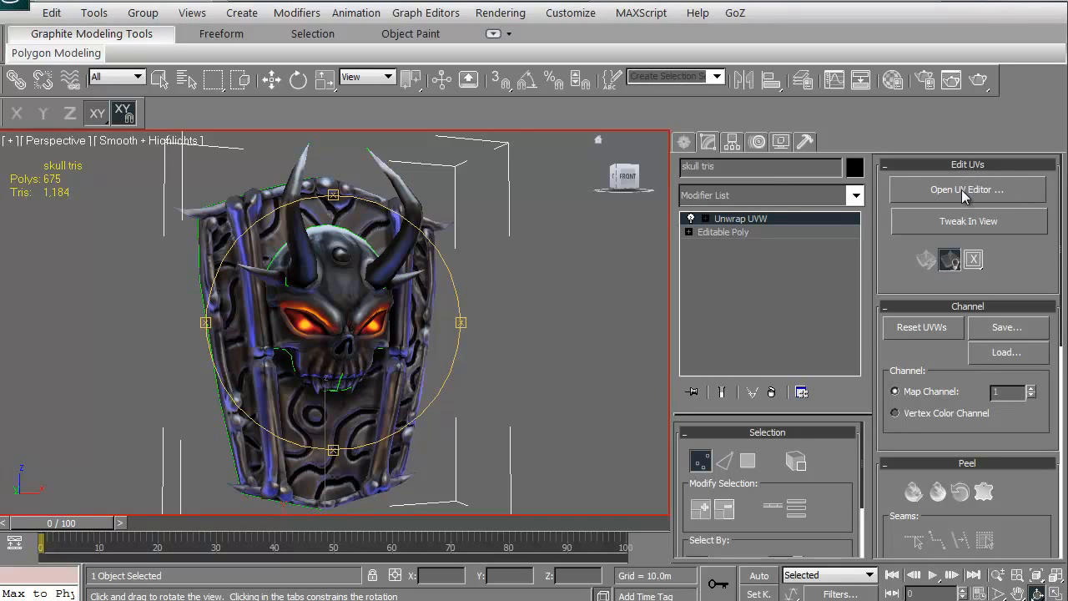
# - Open the Edit UVWs editor from the Unwrap UVW modifier's Open UV Editor button
pyautogui.click(968, 190)
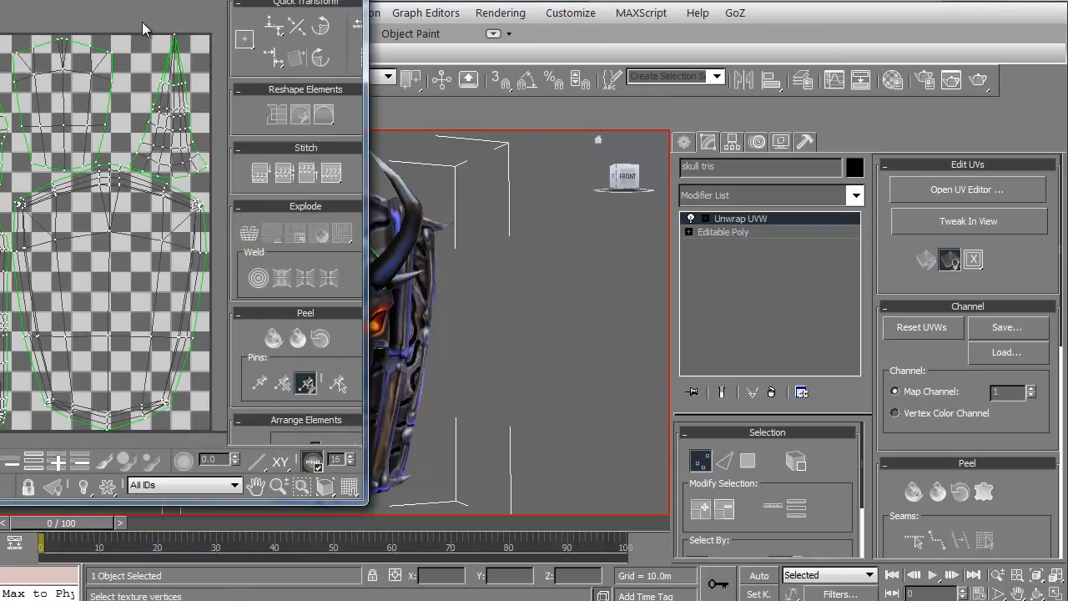
pyautogui.click(968, 189)
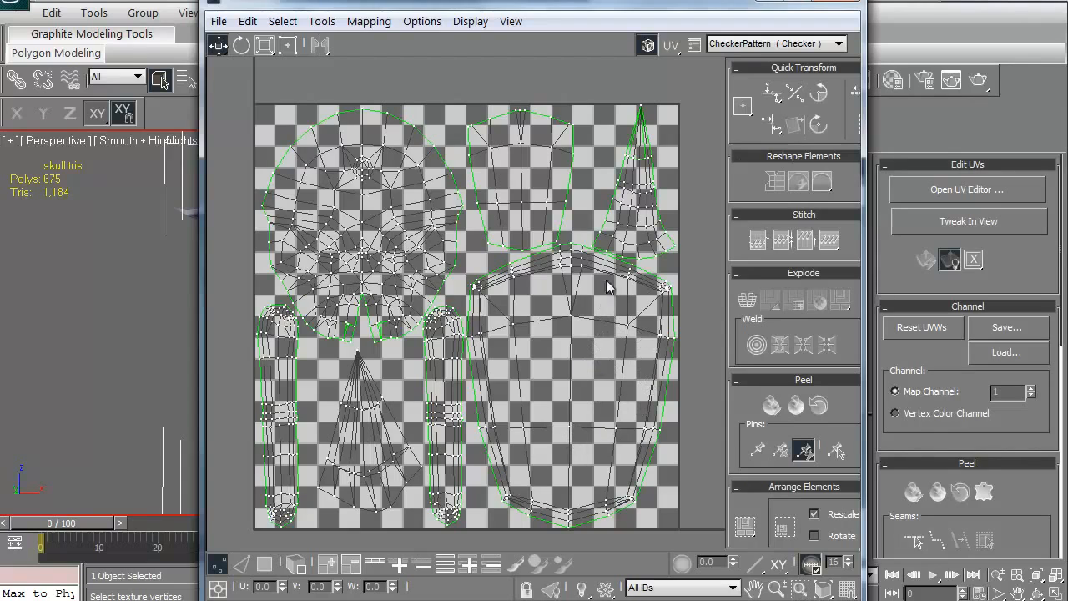
pyautogui.moveTo(365, 140)
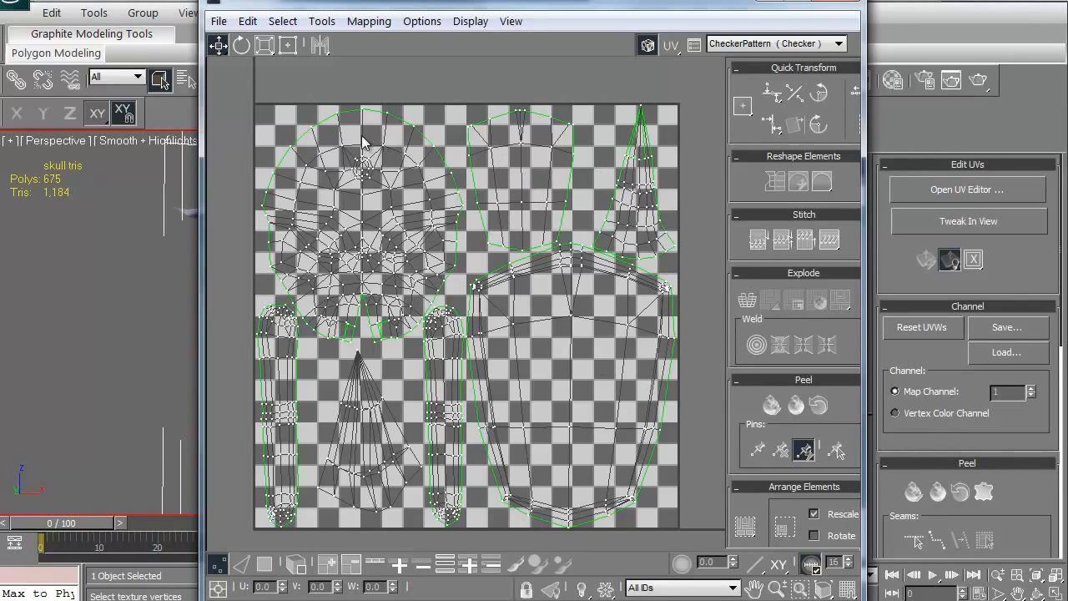
pyautogui.moveTo(441, 117)
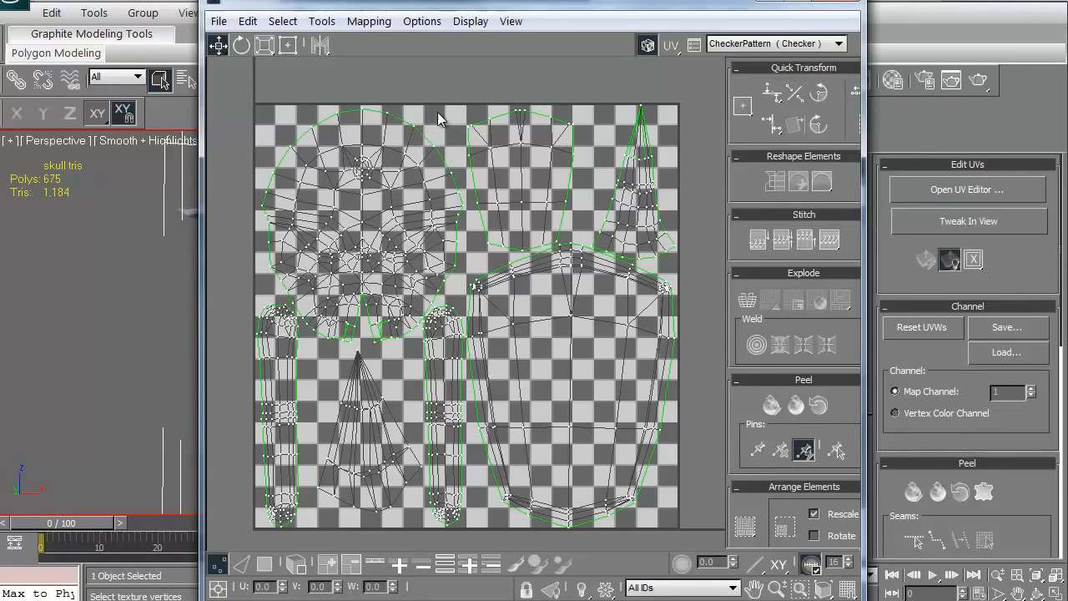
pyautogui.moveTo(713, 81)
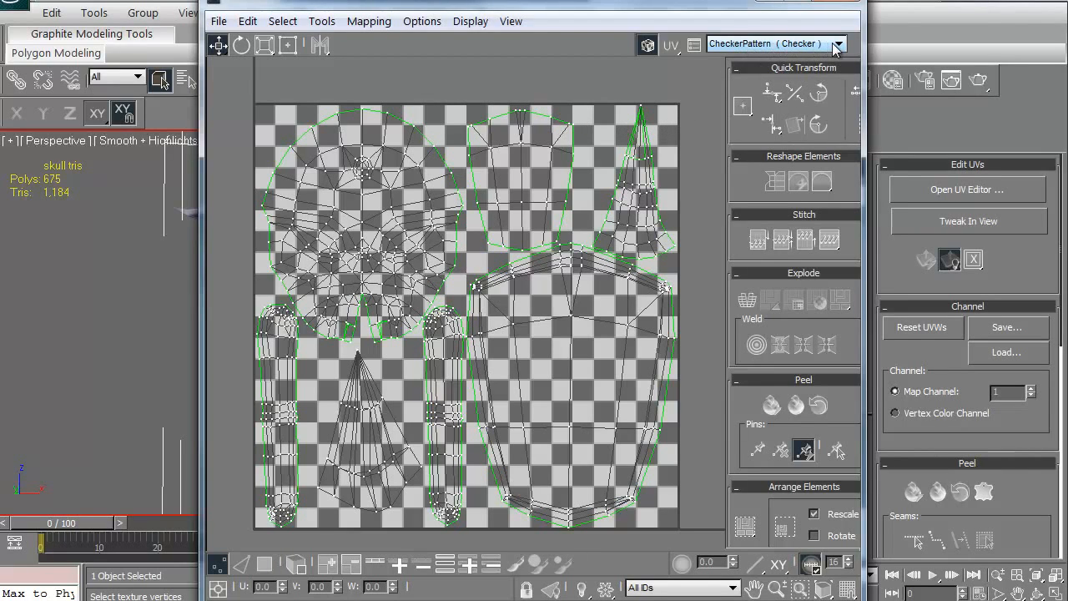
pyautogui.click(837, 43)
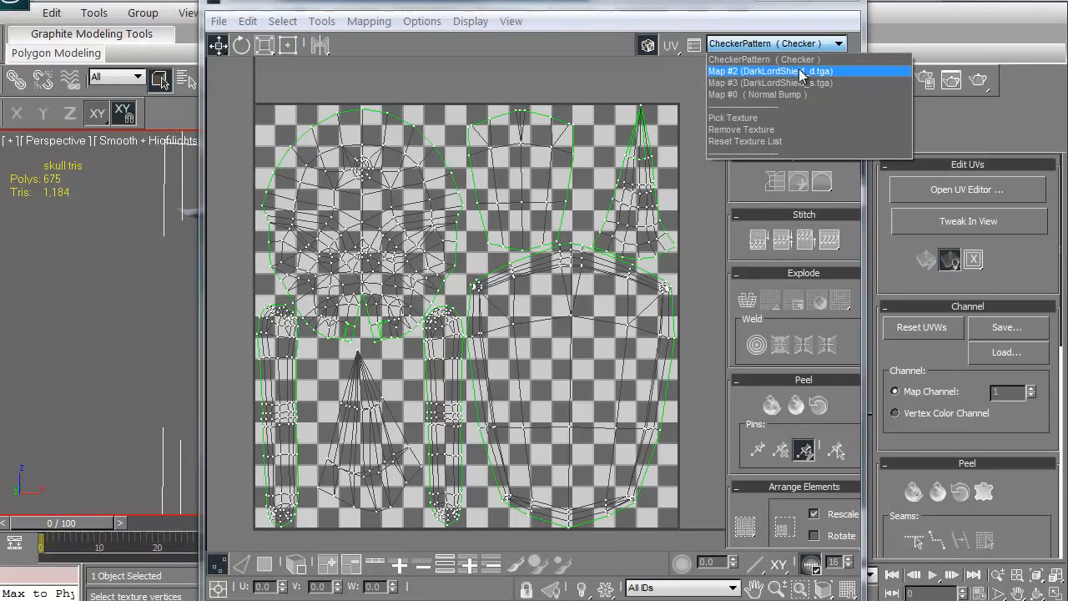
pyautogui.click(770, 70)
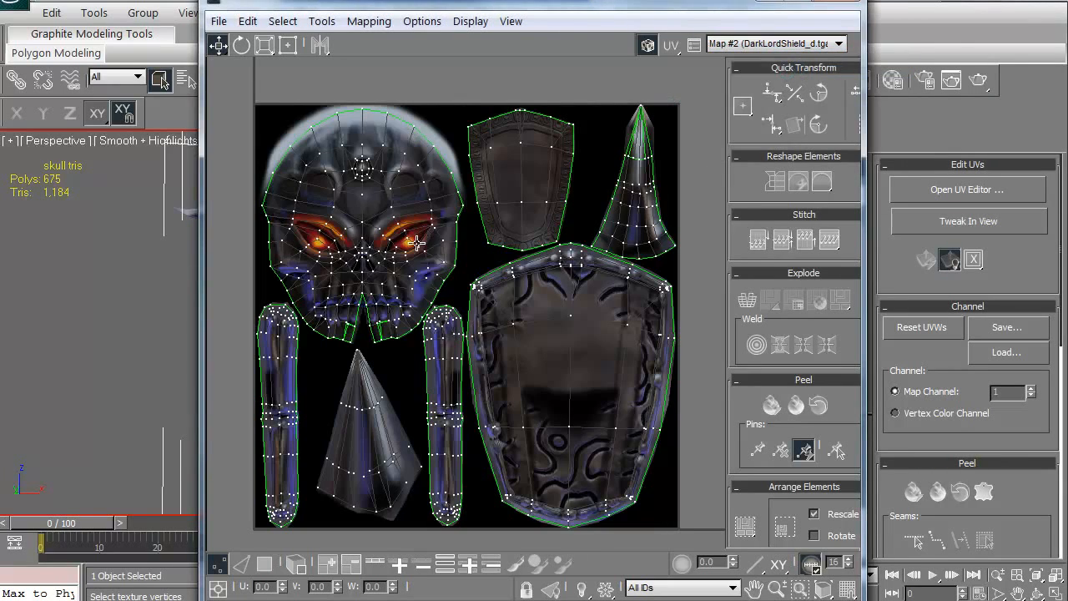
pyautogui.moveTo(425, 16)
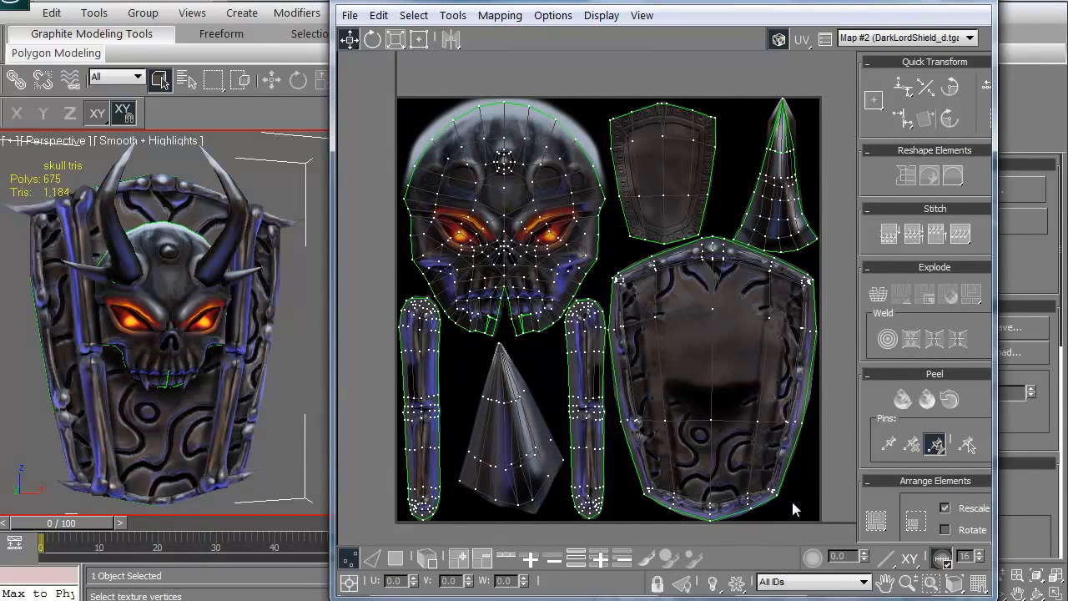
pyautogui.moveTo(774, 263)
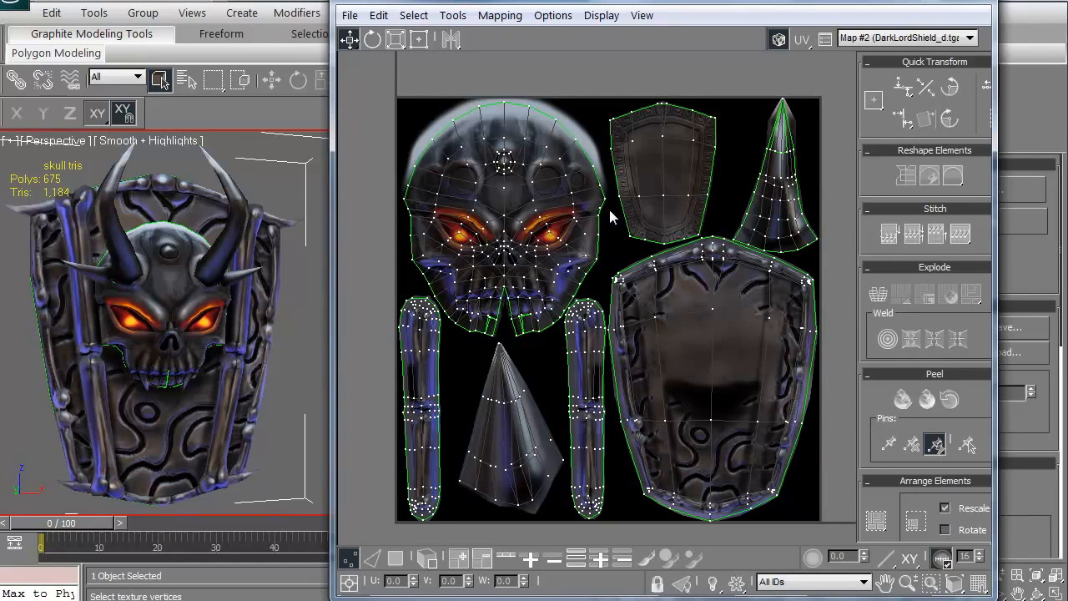
pyautogui.moveTo(711, 160)
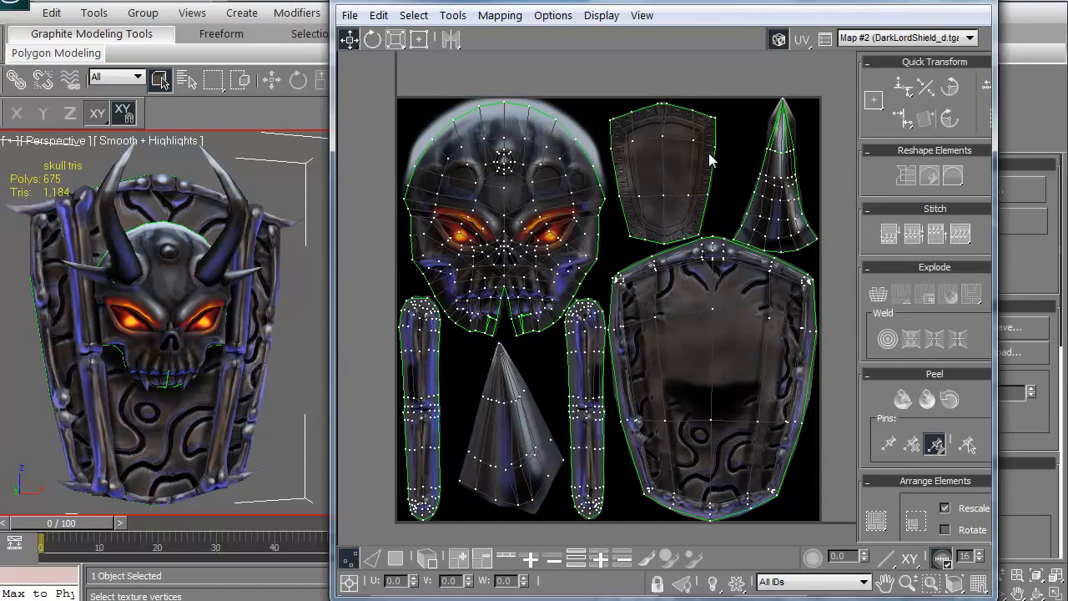
pyautogui.moveTo(777, 40)
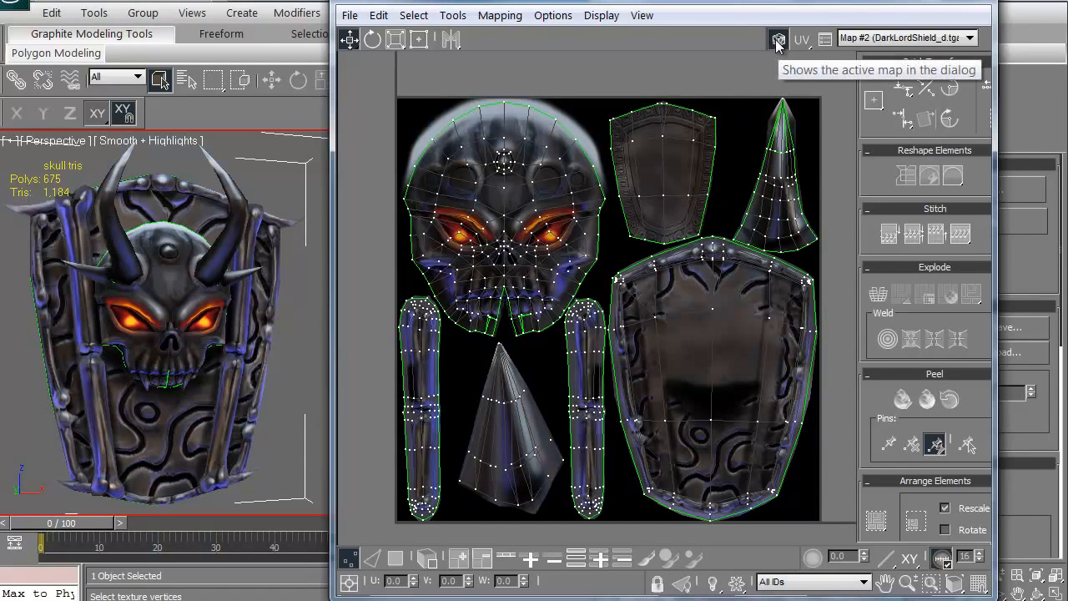
# - Turn off Show Map so the checker texture no longer shows behind the UVs
pyautogui.click(777, 38)
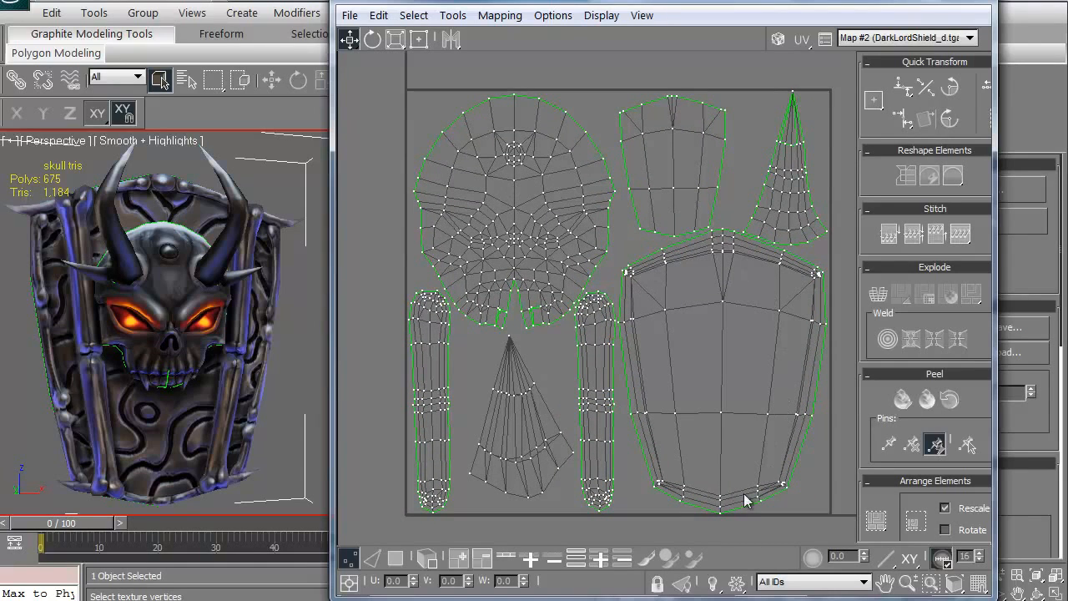
pyautogui.moveTo(784, 193)
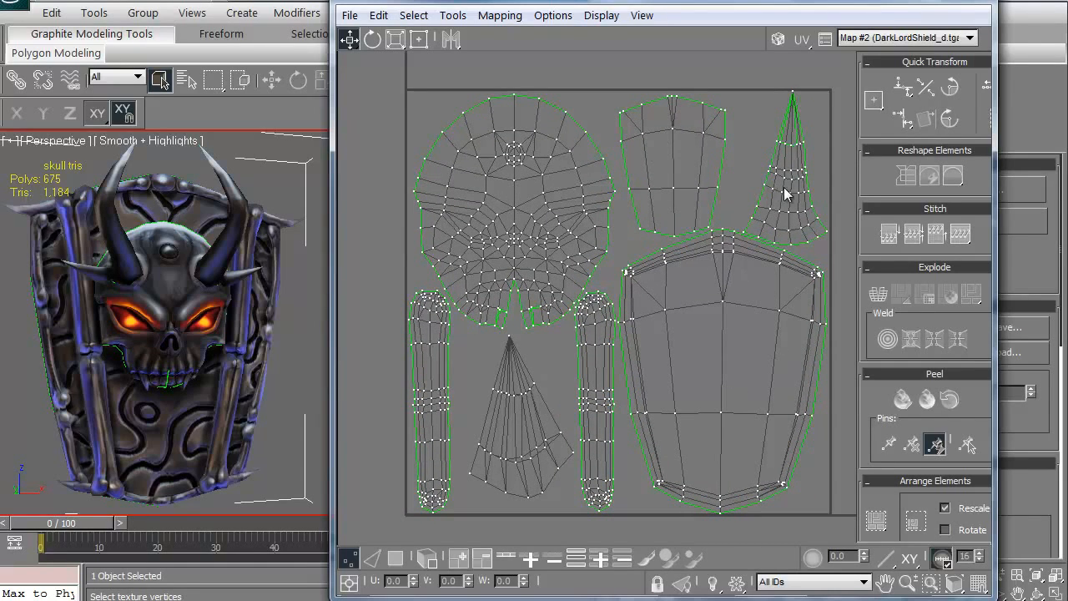
pyautogui.moveTo(421, 438)
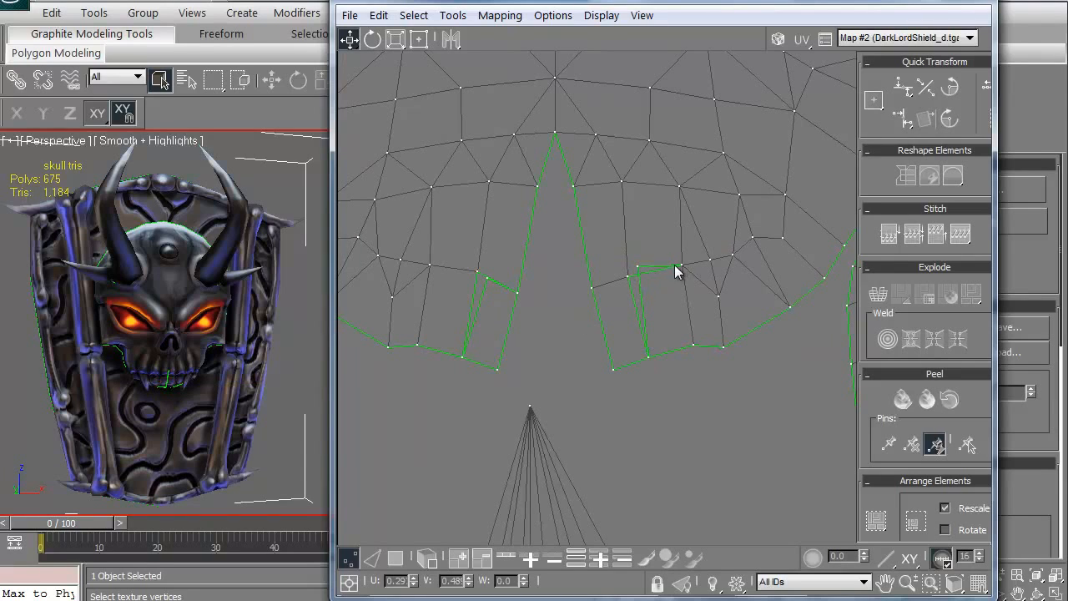
pyautogui.moveTo(566, 198)
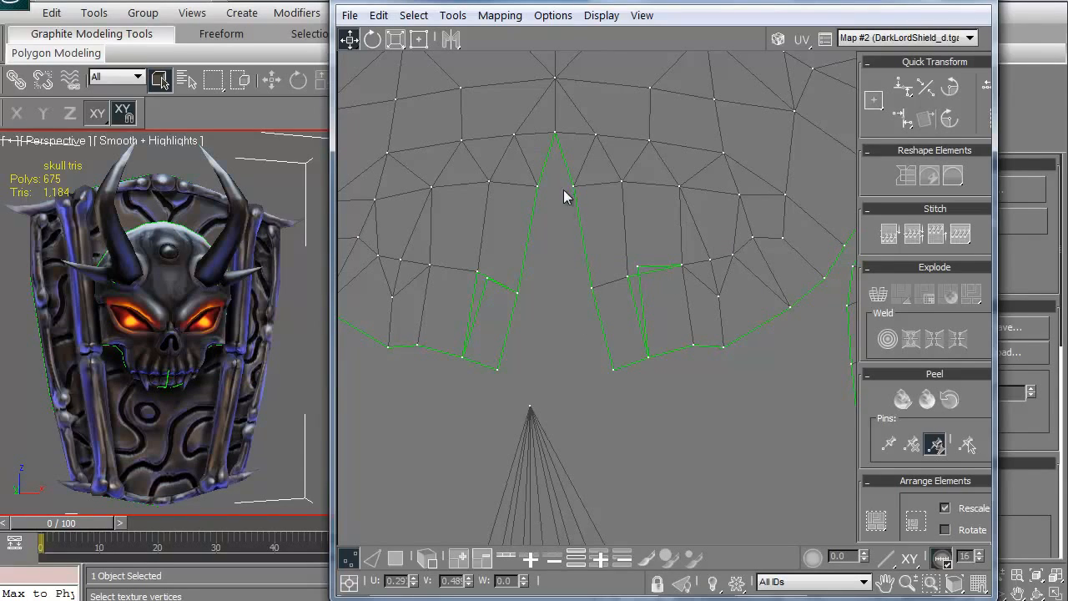
pyautogui.moveTo(608, 263)
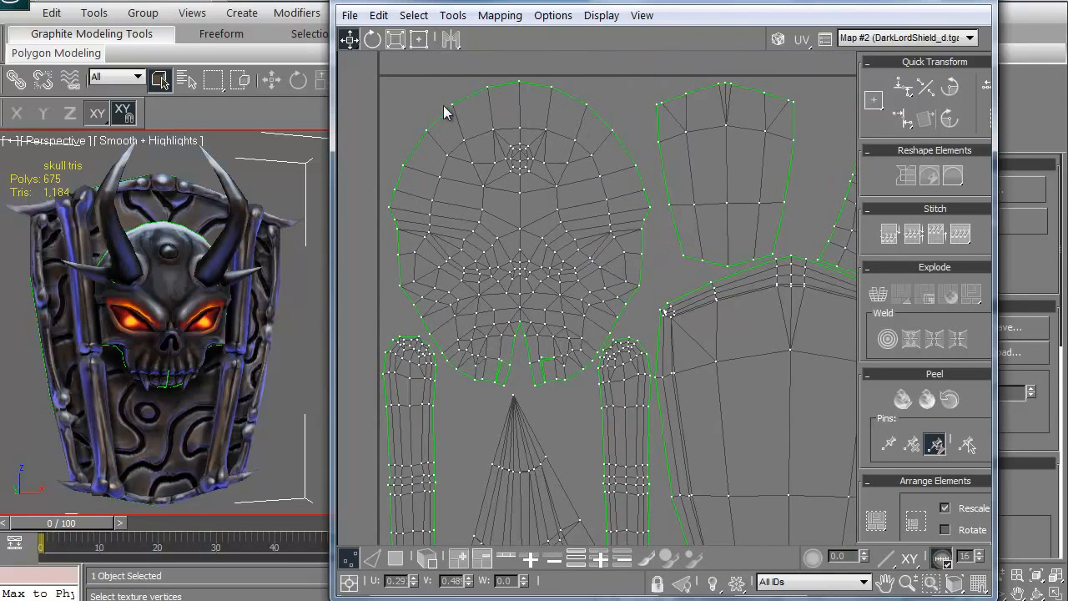
pyautogui.moveTo(624, 288)
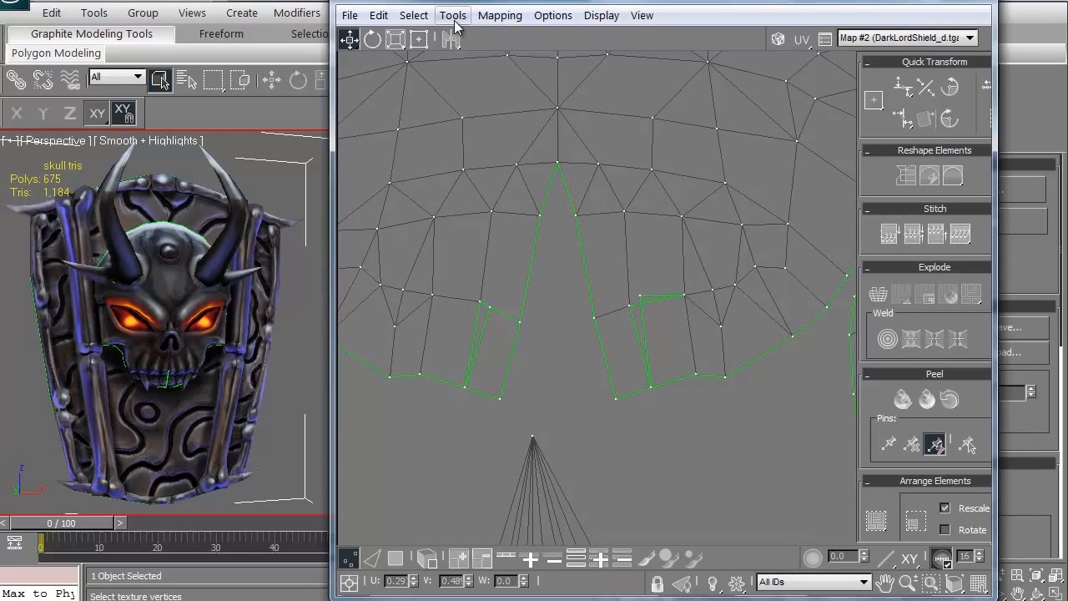
# - Target-weld two loose jaw vertices onto their neighbours, then pan across the UV layout
pyautogui.click(452, 15)
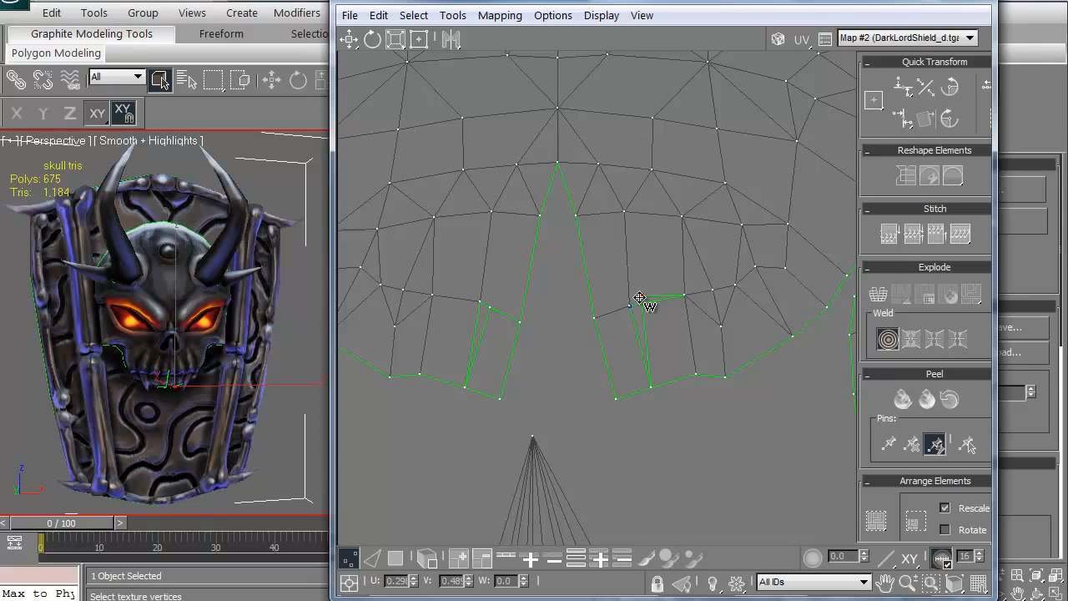
pyautogui.moveTo(640, 298); pyautogui.dragTo(645, 320)
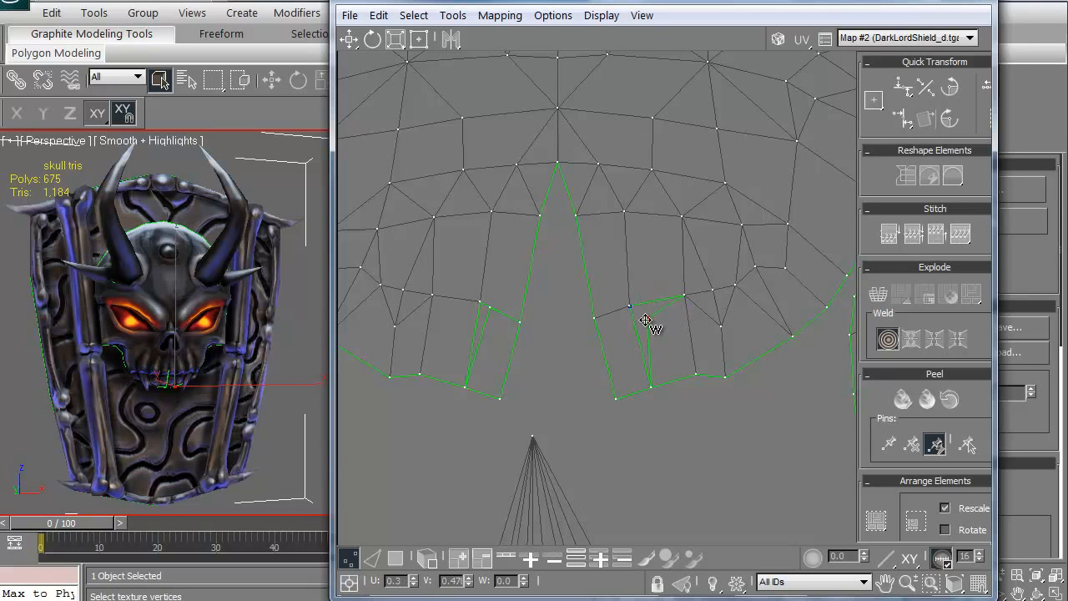
pyautogui.moveTo(647, 321); pyautogui.dragTo(633, 313)
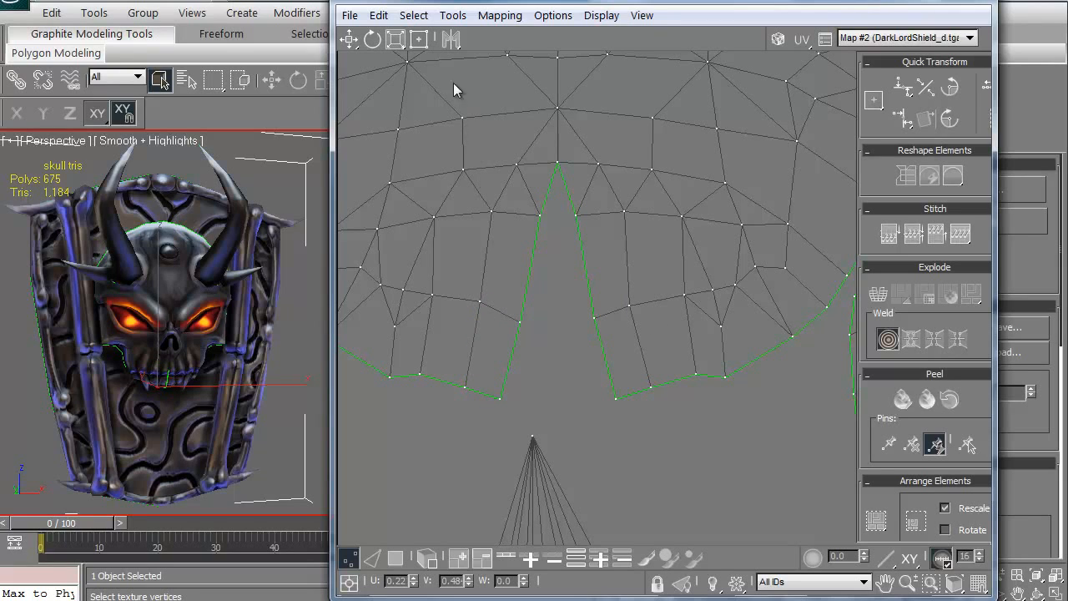
pyautogui.click(452, 15)
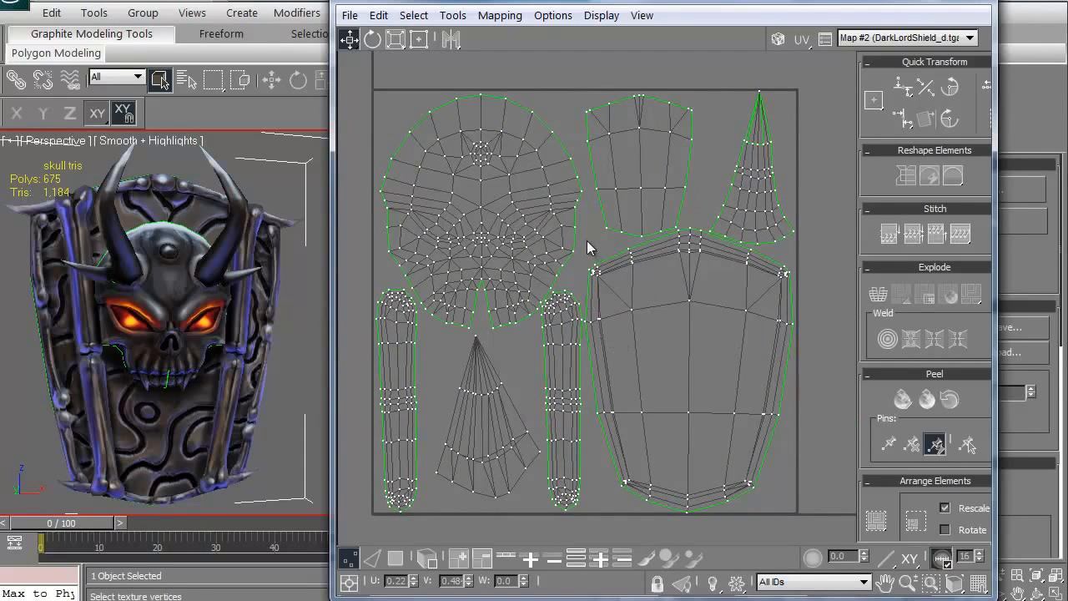
pyautogui.moveTo(589, 255); pyautogui.dragTo(659, 321)
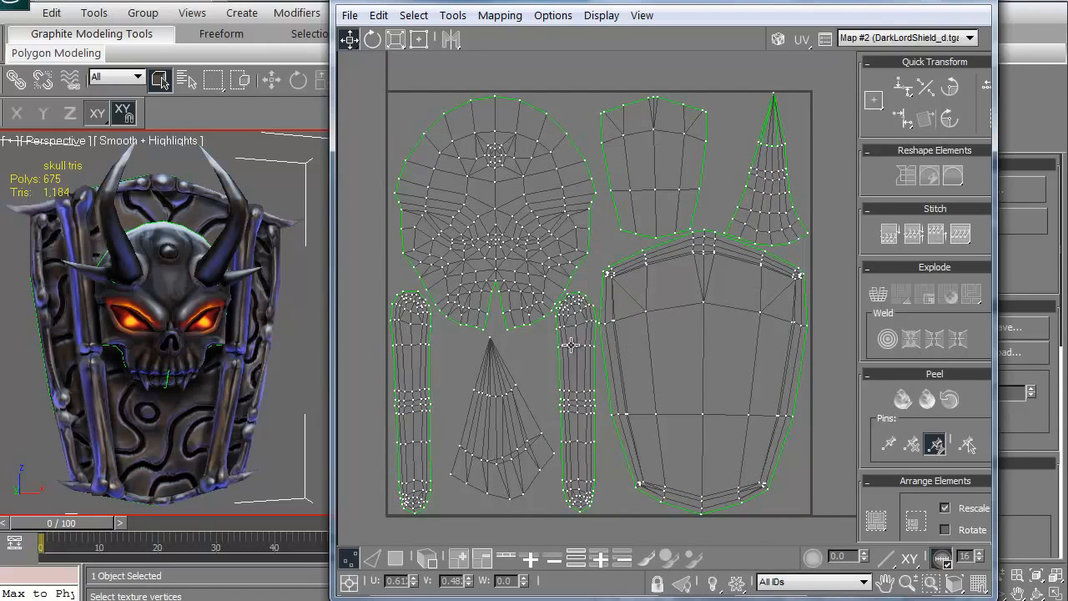
pyautogui.moveTo(526, 400)
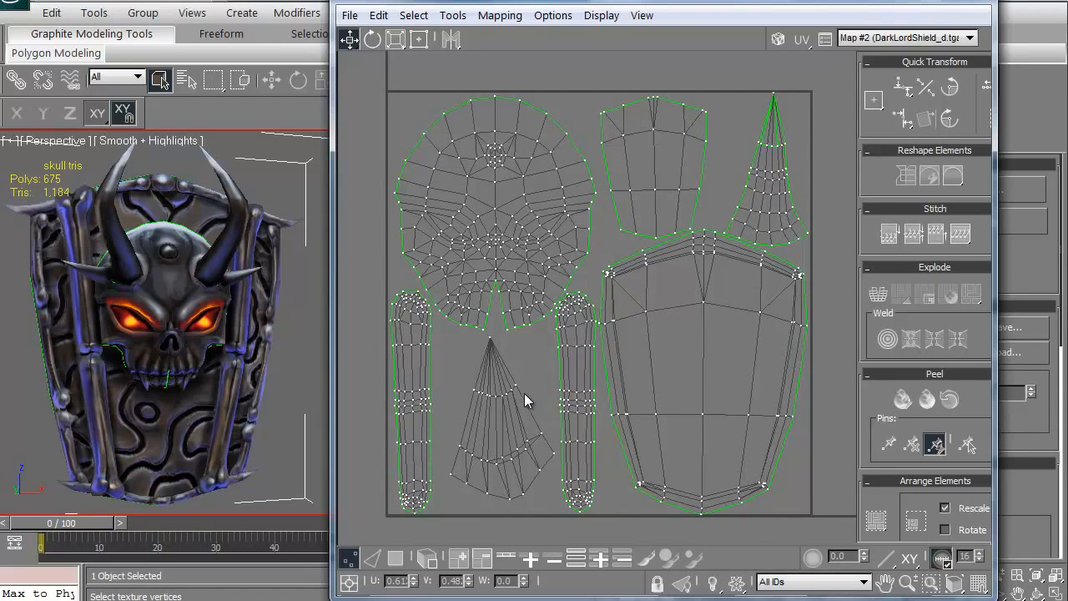
pyautogui.moveTo(525, 401); pyautogui.dragTo(534, 375)
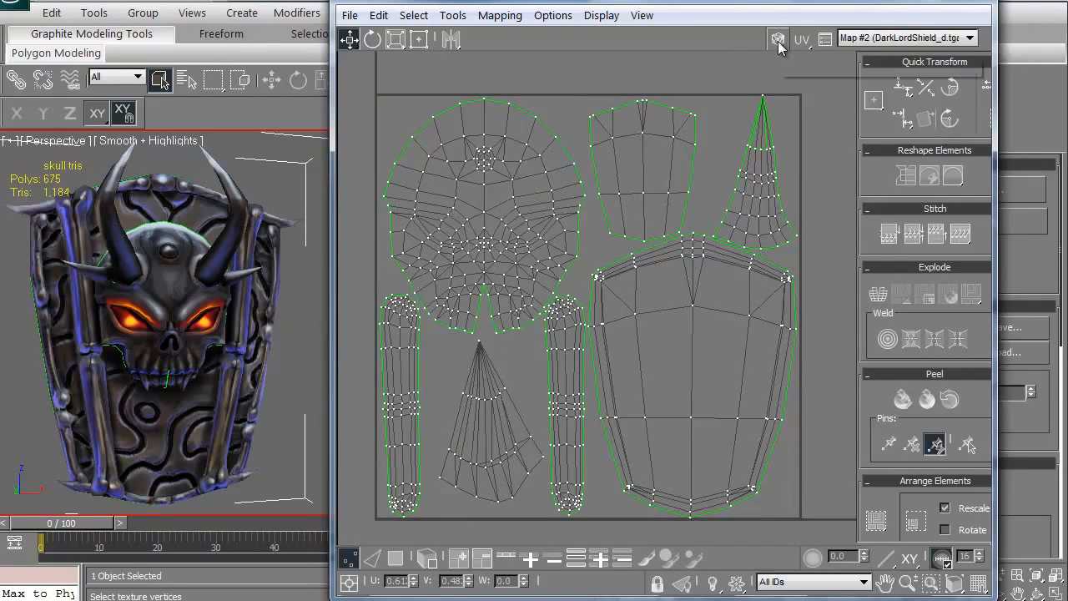
pyautogui.moveTo(778, 42)
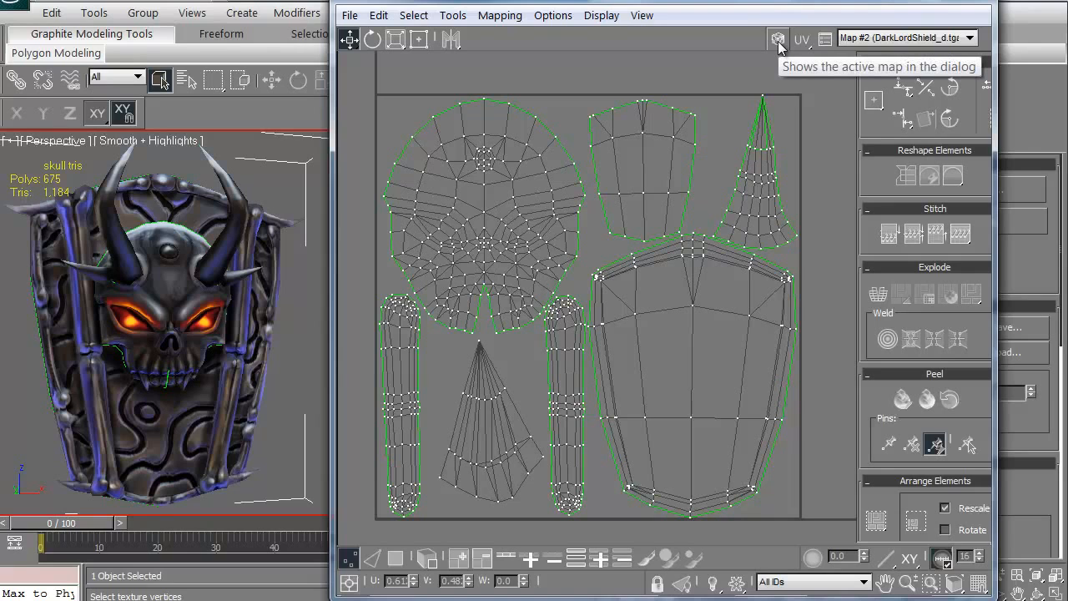
# - Turn Show Map back on and select a bone strip as a whole UV element
pyautogui.click(777, 39)
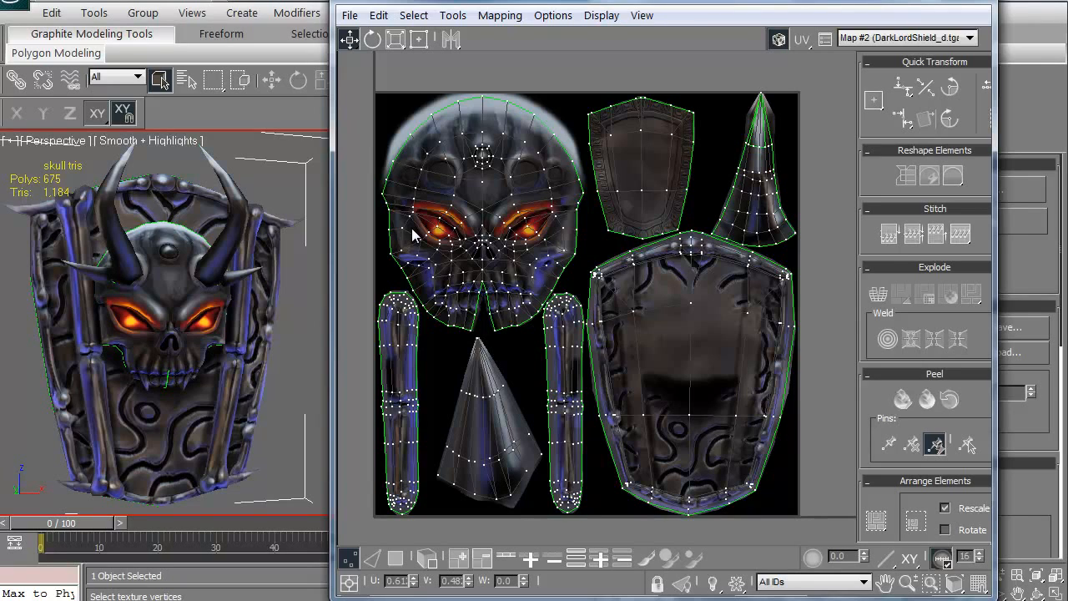
pyautogui.moveTo(425, 559)
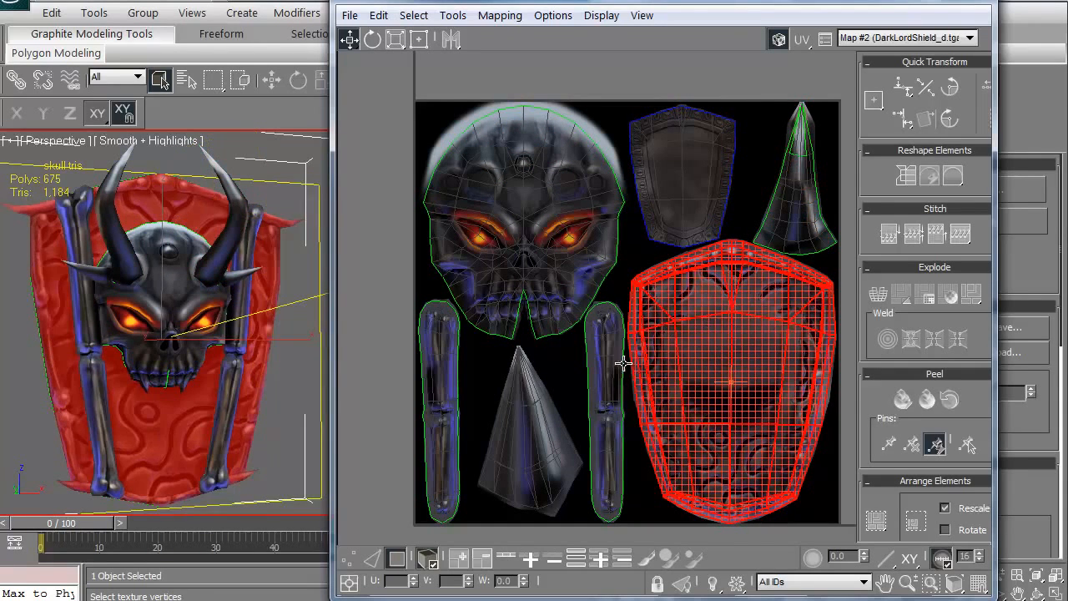
pyautogui.click(440, 389)
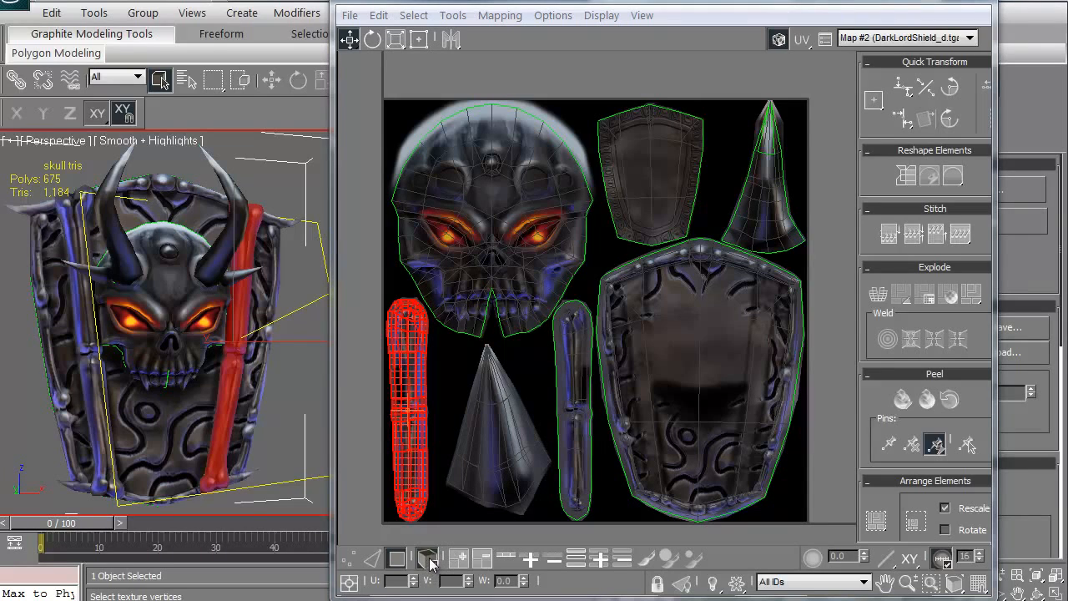
pyautogui.moveTo(427, 560)
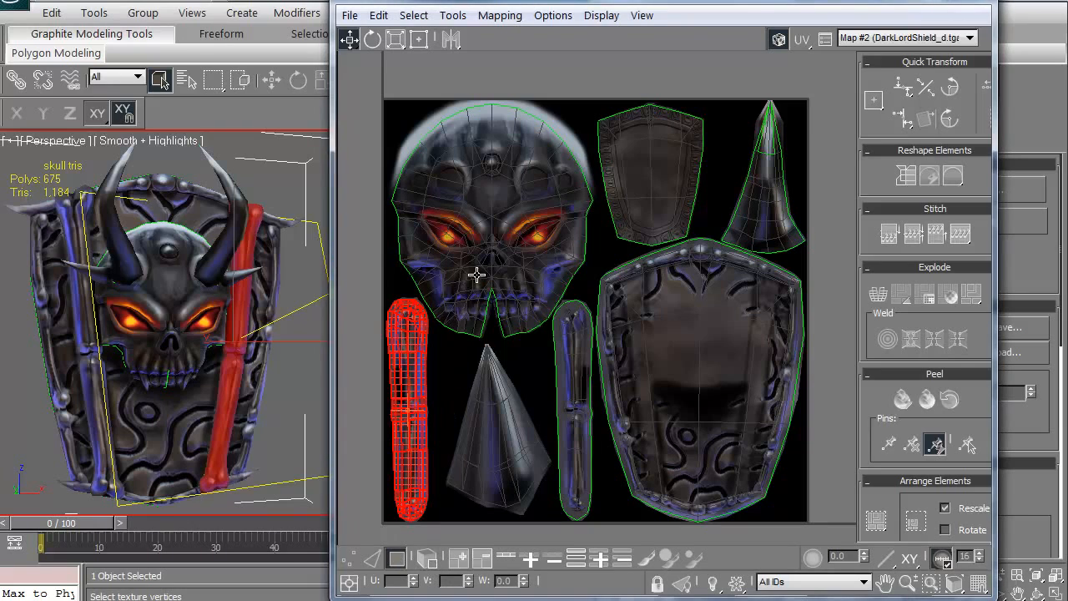
pyautogui.moveTo(480, 262)
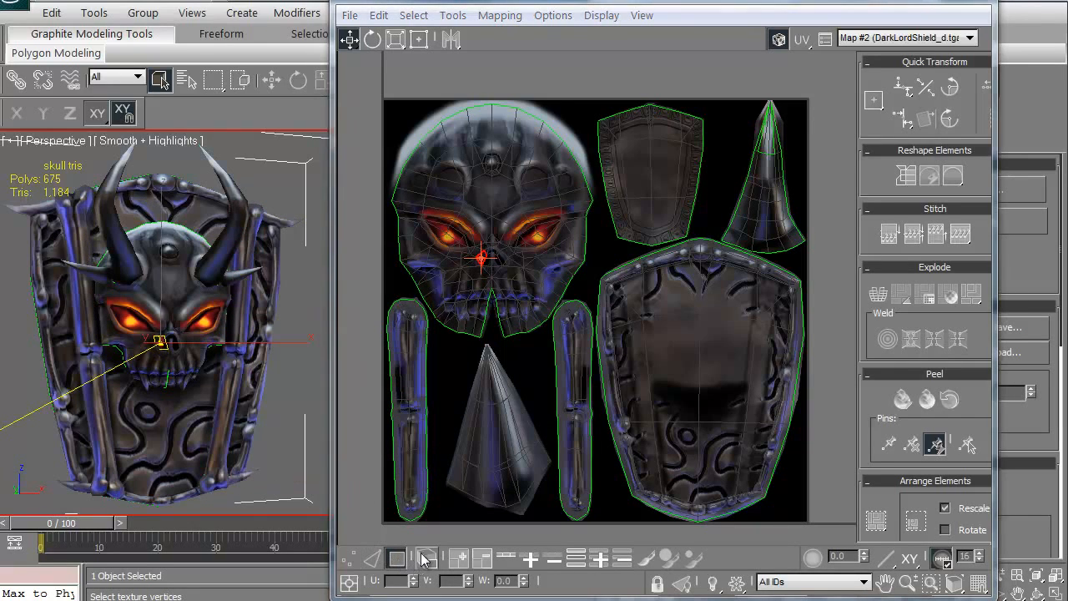
pyautogui.click(426, 558)
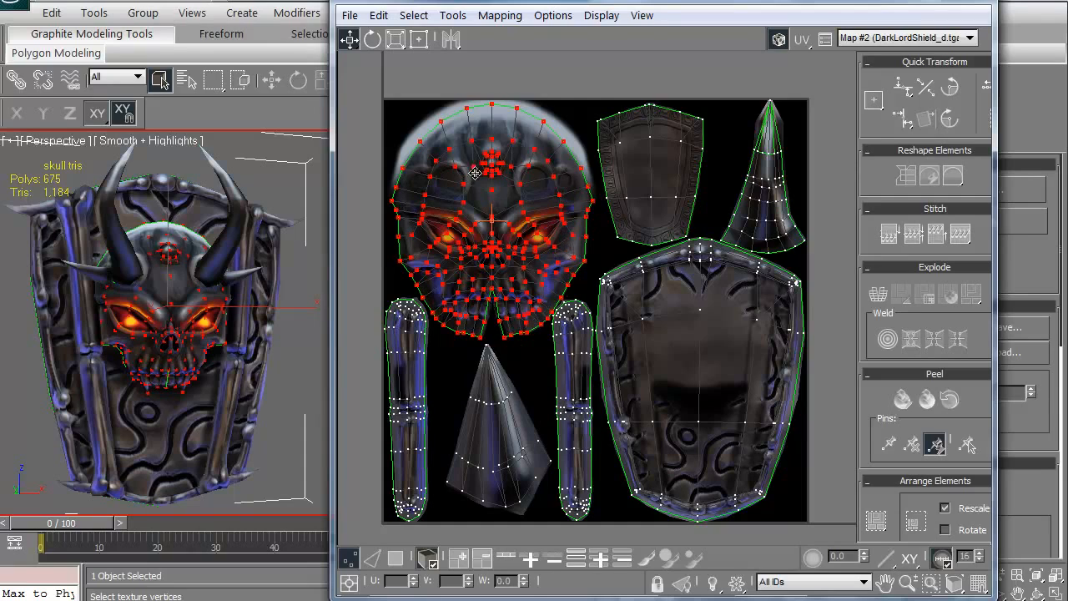
pyautogui.moveTo(514, 157)
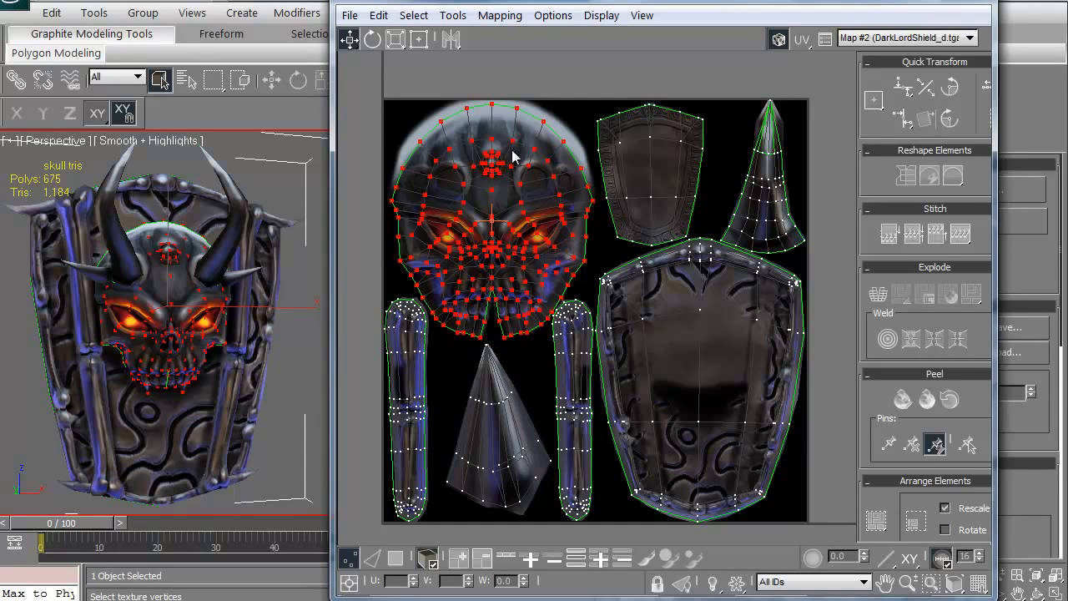
pyautogui.moveTo(495, 174)
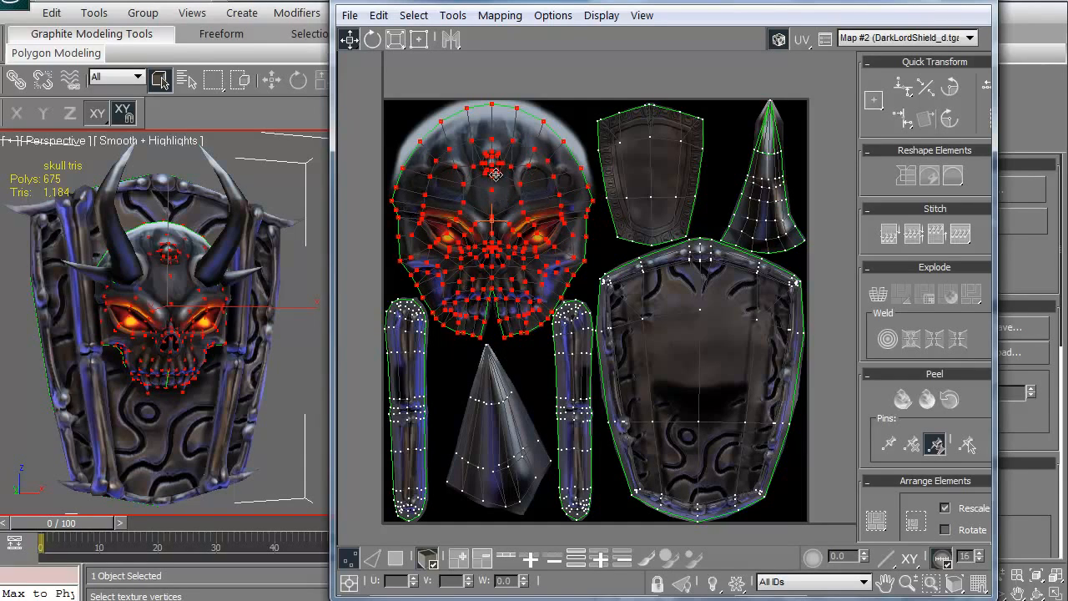
pyautogui.moveTo(950, 119)
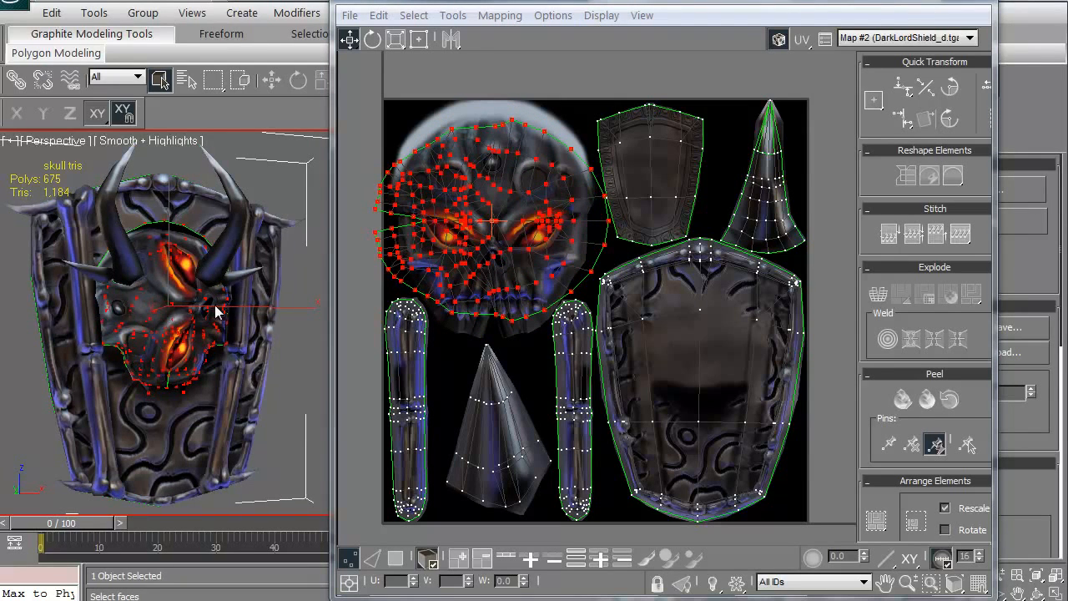
pyautogui.moveTo(950, 117)
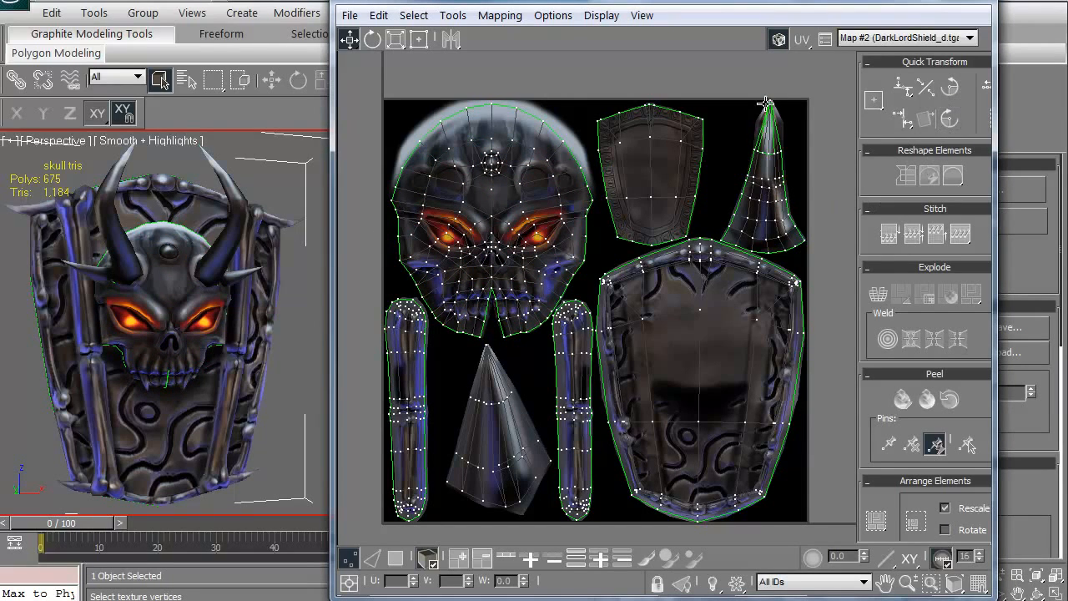
pyautogui.moveTo(778, 39)
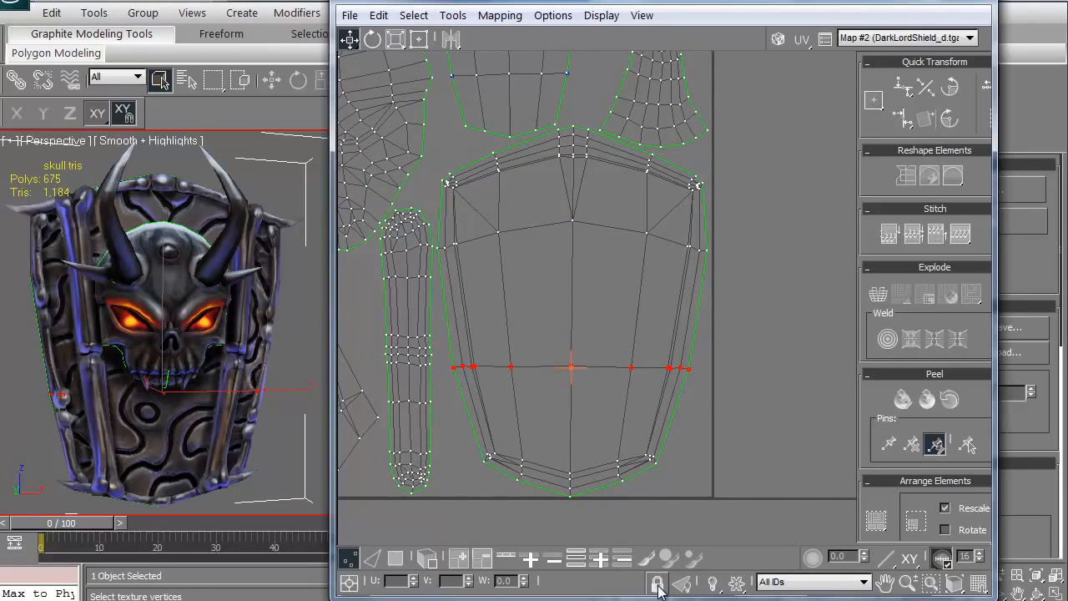
pyautogui.moveTo(395, 40)
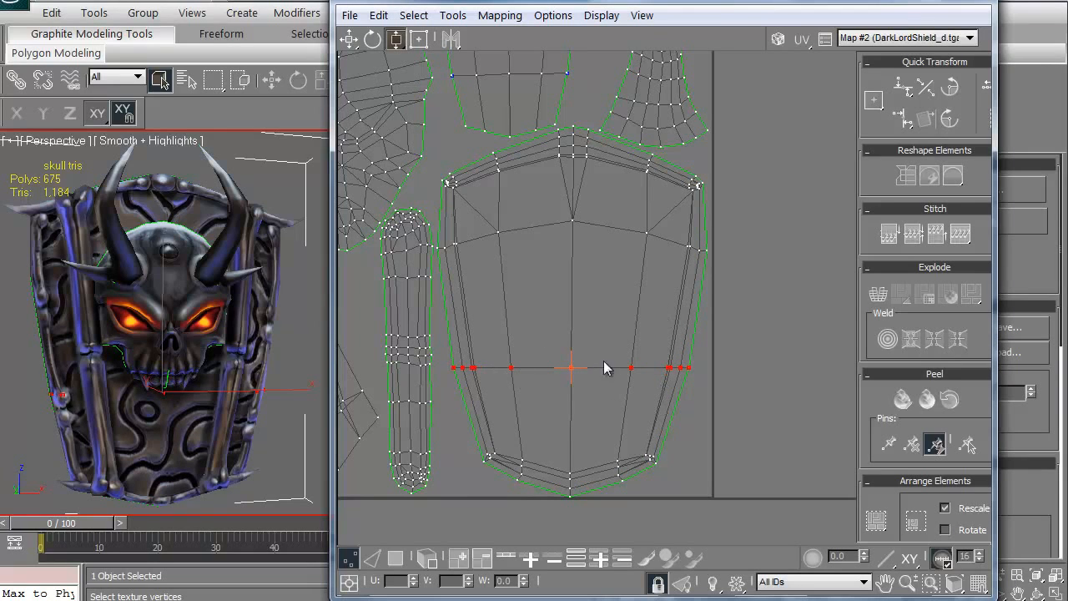
pyautogui.moveTo(566, 382)
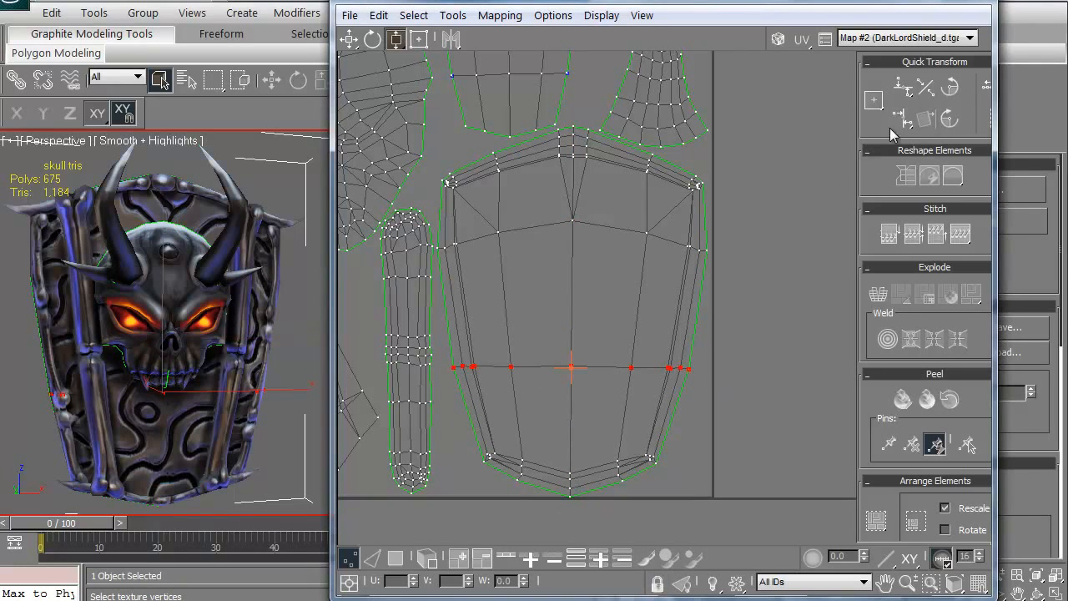
pyautogui.moveTo(903, 90)
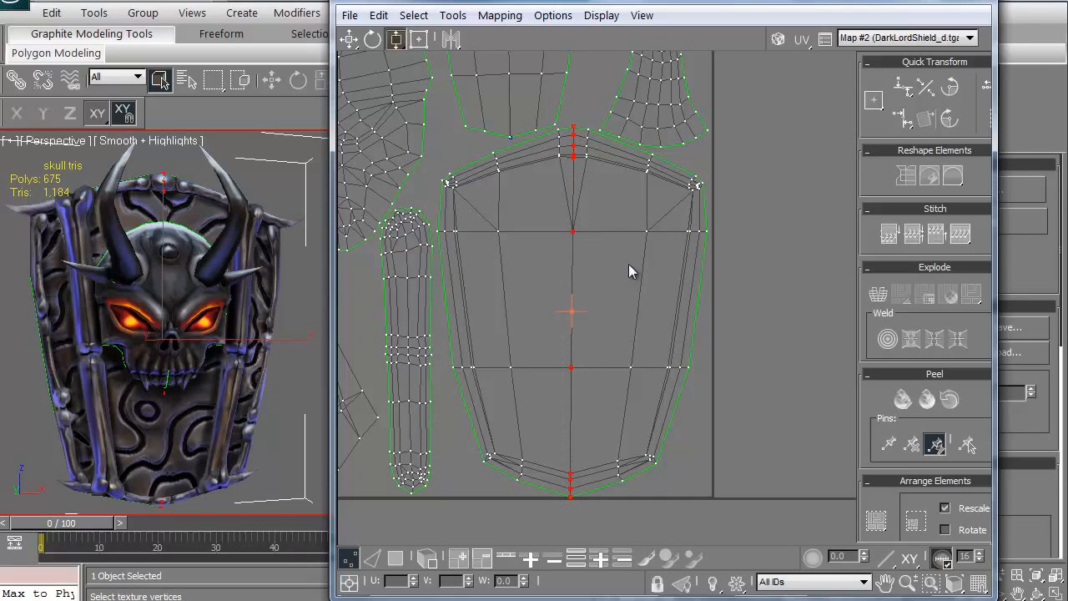
pyautogui.moveTo(901, 118)
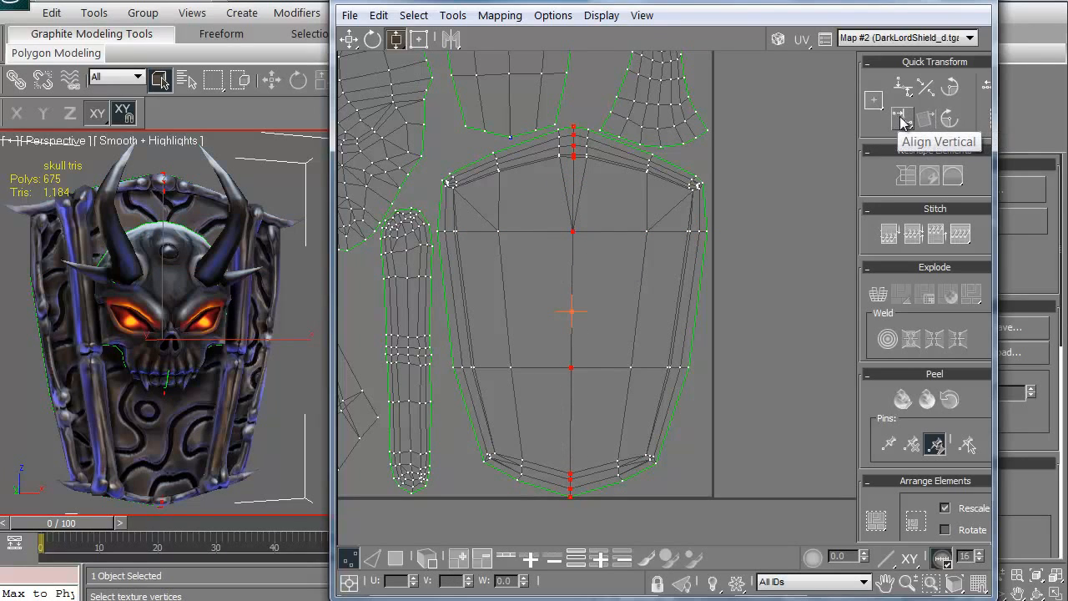
# - Straighten the selected centre vertex column with Align Vertical
pyautogui.click(901, 117)
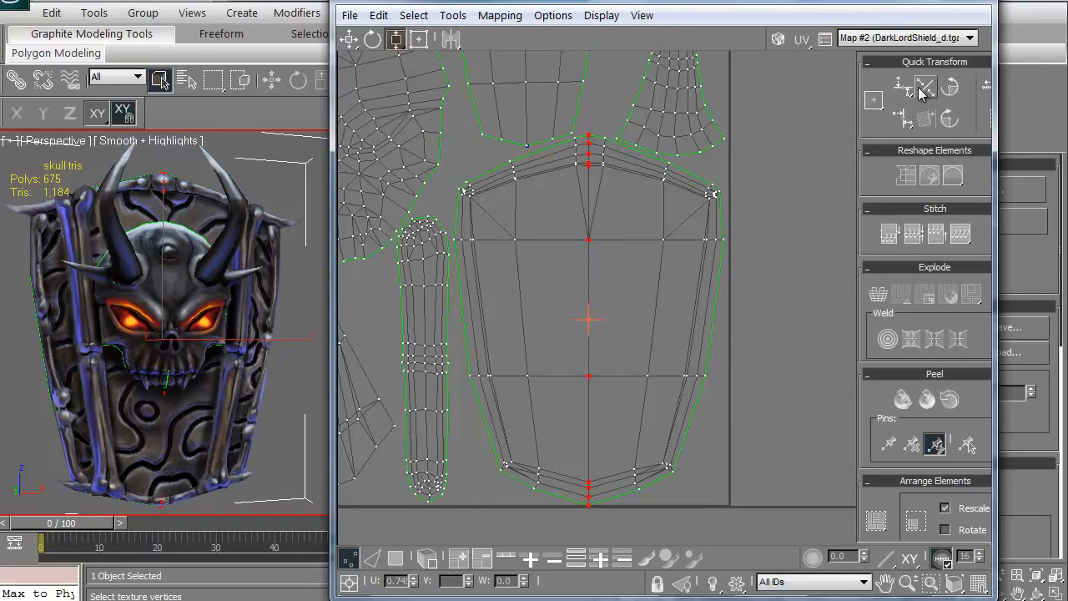
pyautogui.moveTo(925, 88)
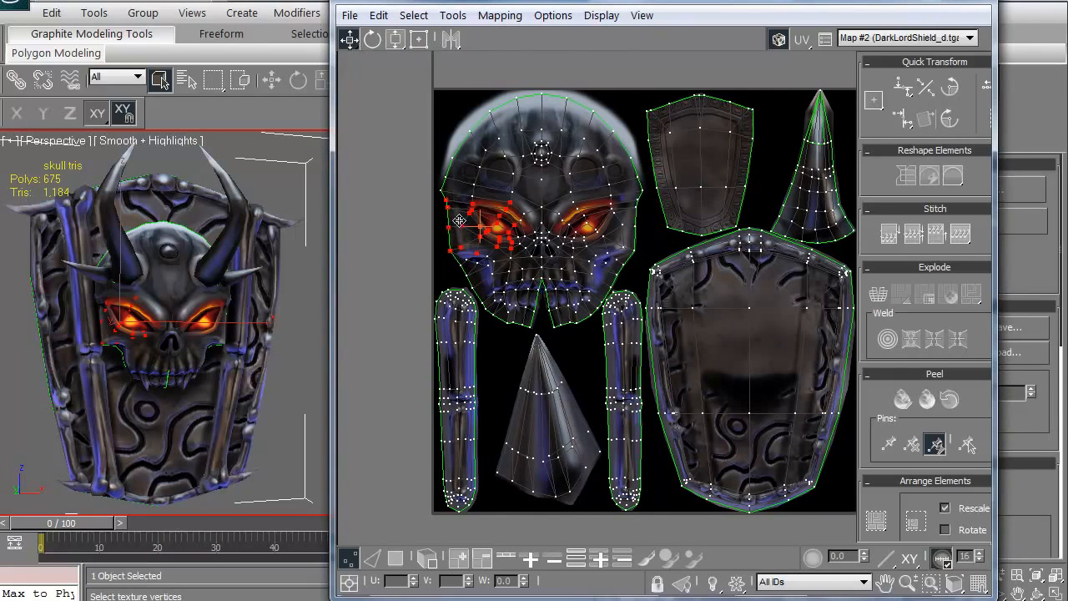
# - Drag-select vertices around the skull's left eye
pyautogui.moveTo(476, 225); pyautogui.dragTo(426, 204)
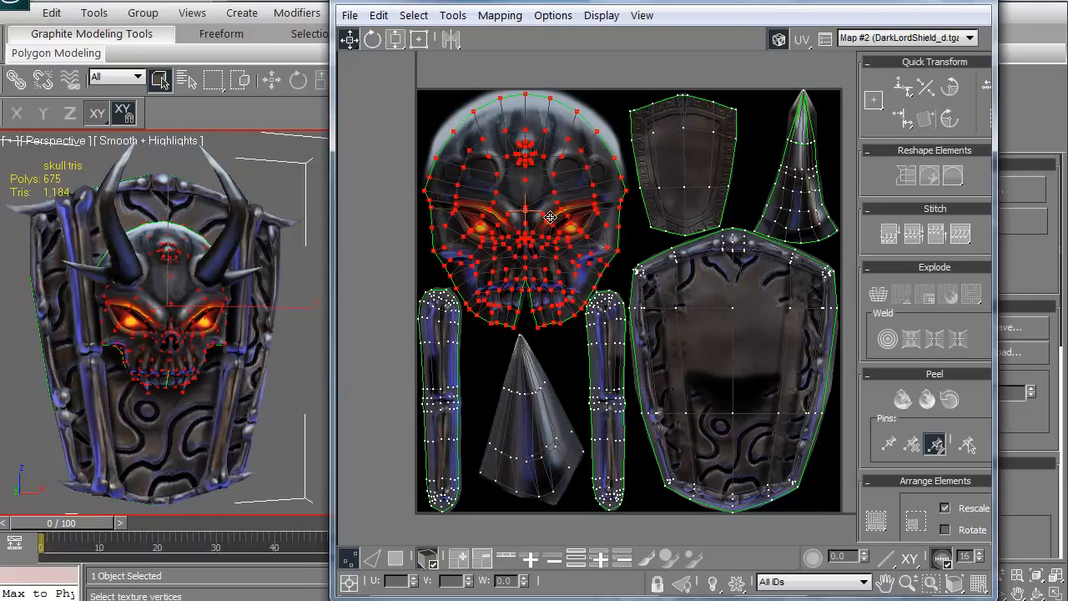
pyautogui.moveTo(697, 218)
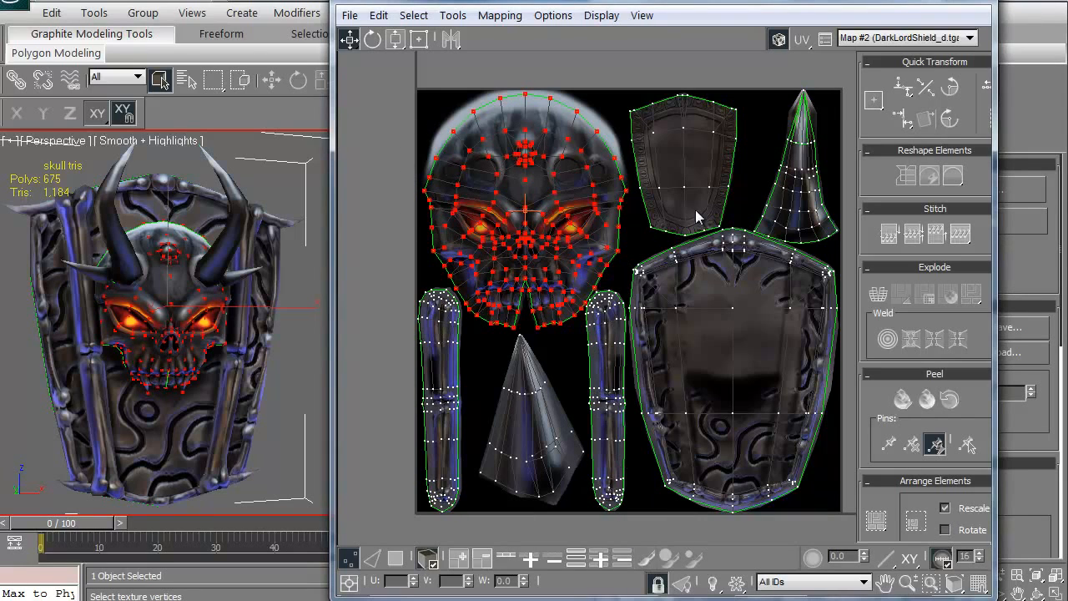
pyautogui.moveTo(949, 90)
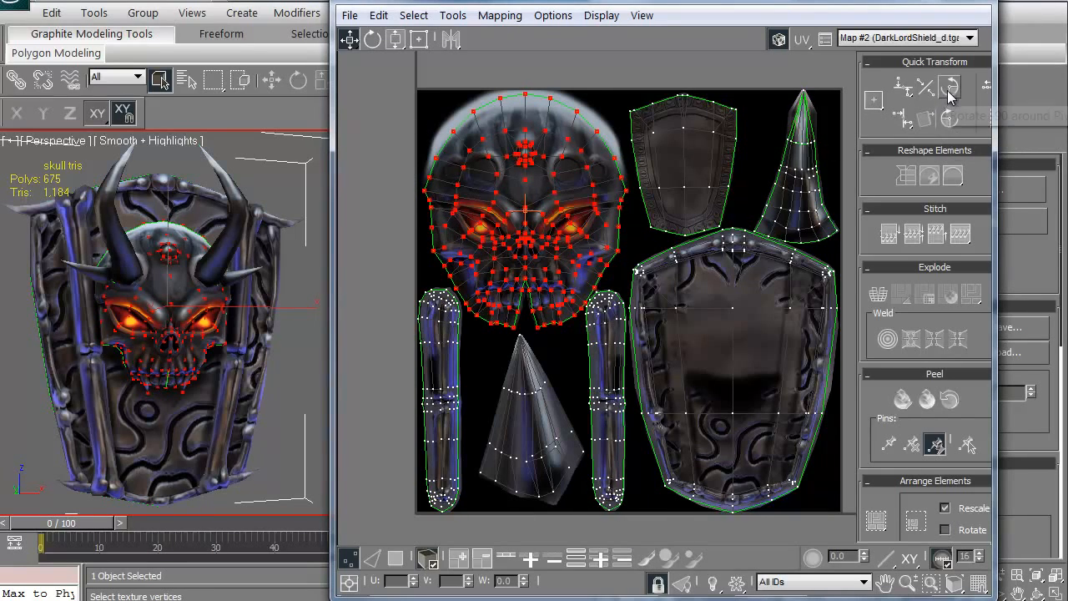
pyautogui.moveTo(949, 87)
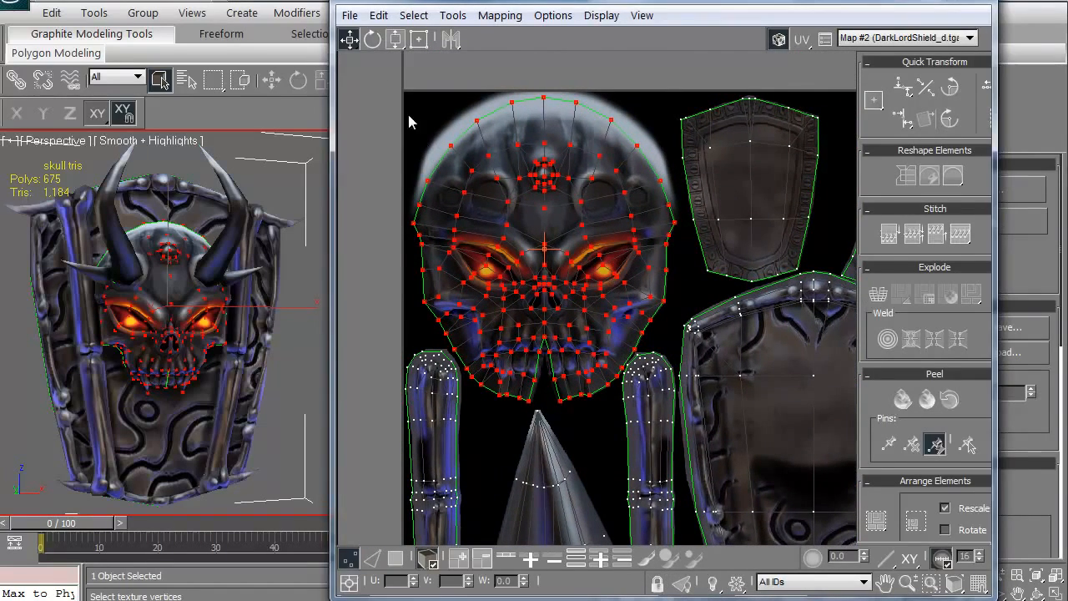
pyautogui.moveTo(349, 39)
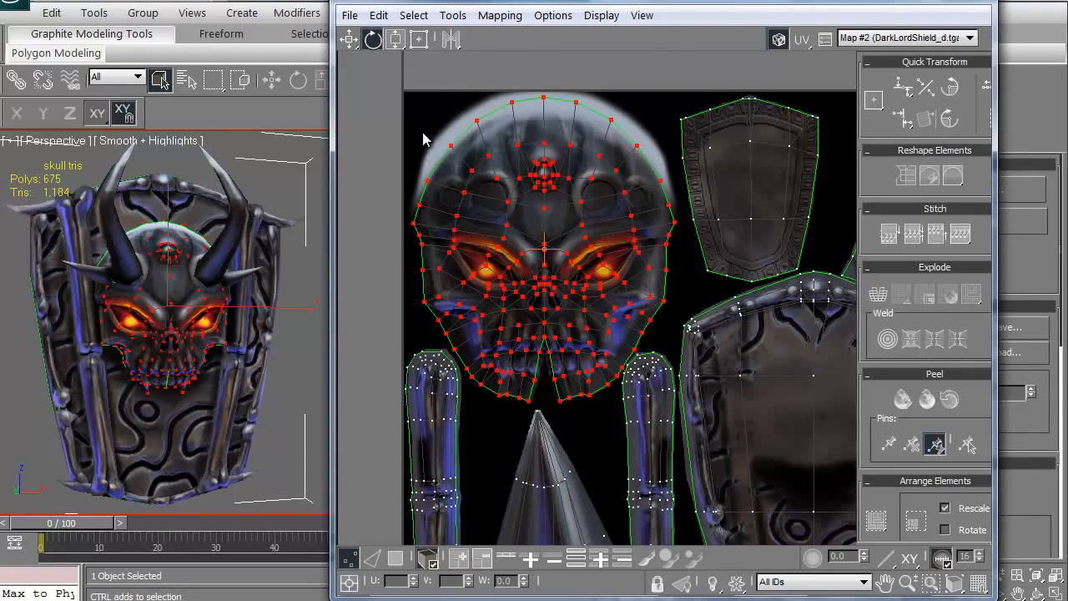
pyautogui.click(396, 39)
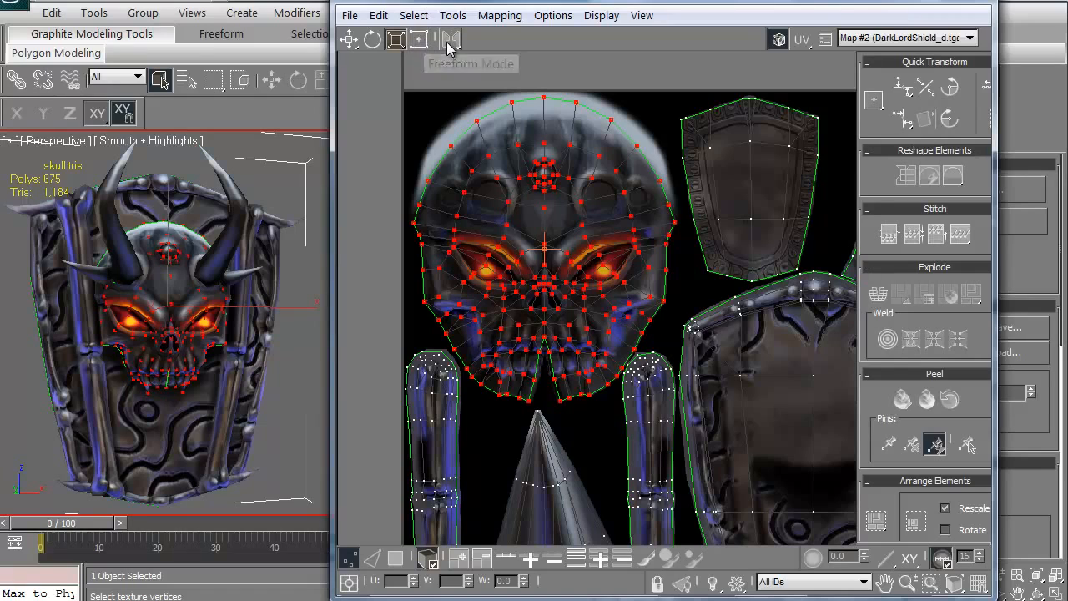
pyautogui.moveTo(452, 40)
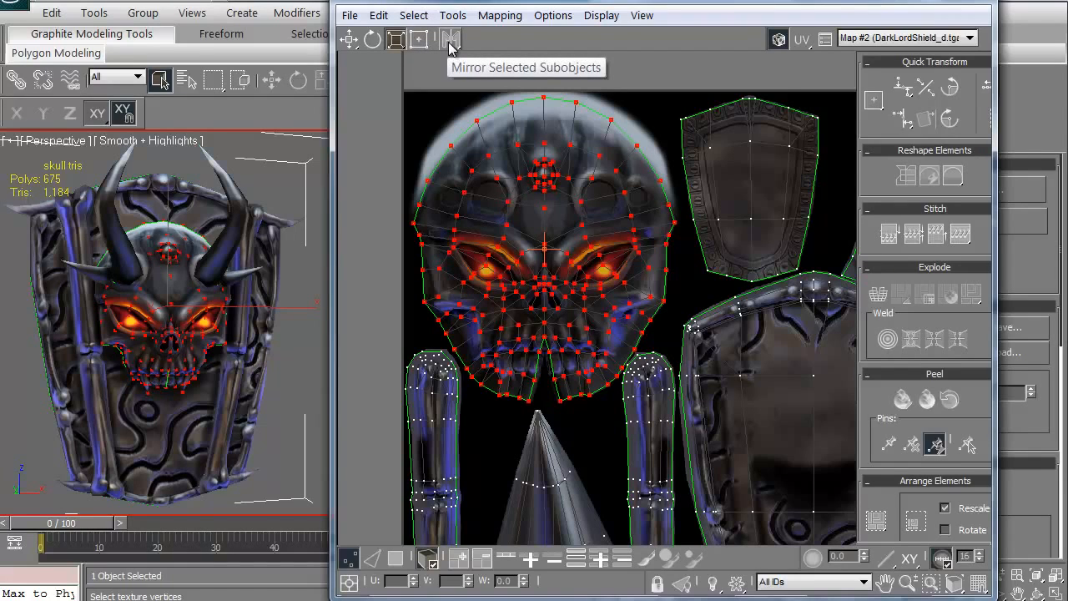
pyautogui.moveTo(642, 134)
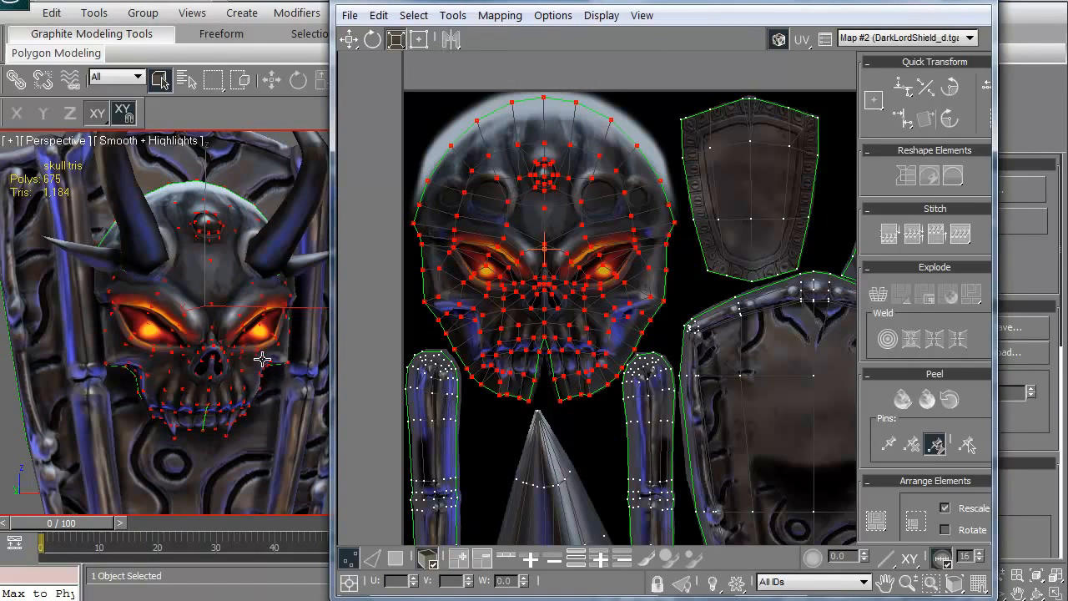
pyautogui.moveTo(448, 39)
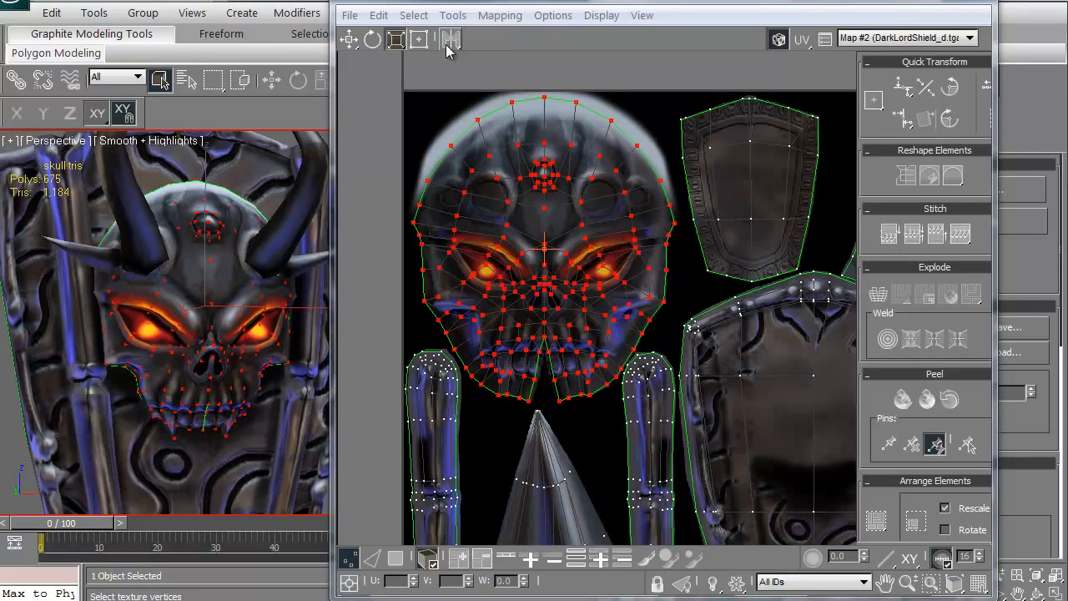
pyautogui.moveTo(451, 39)
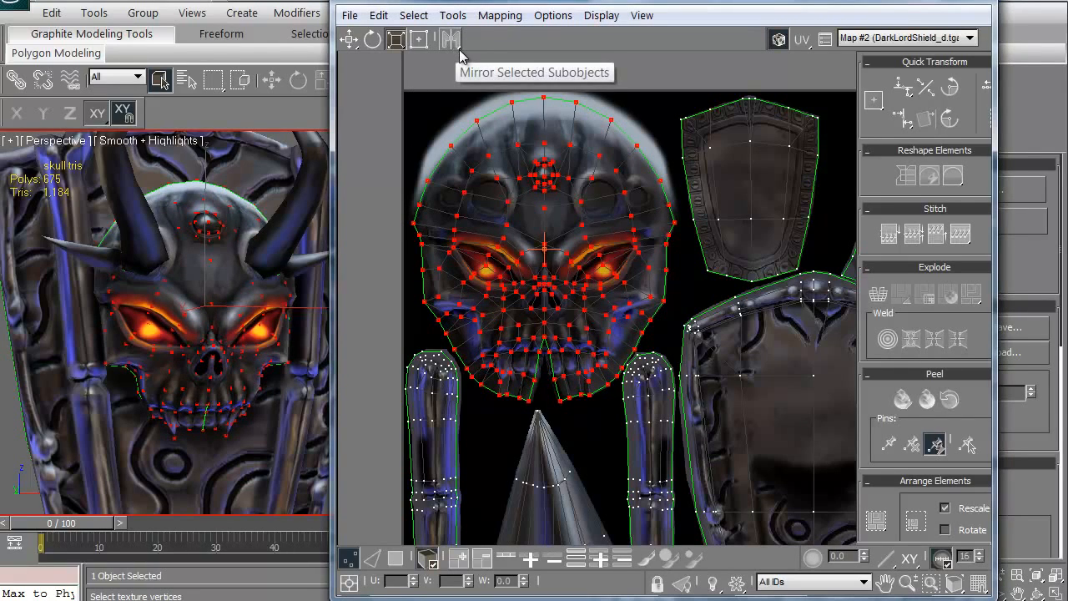
pyautogui.click(452, 39)
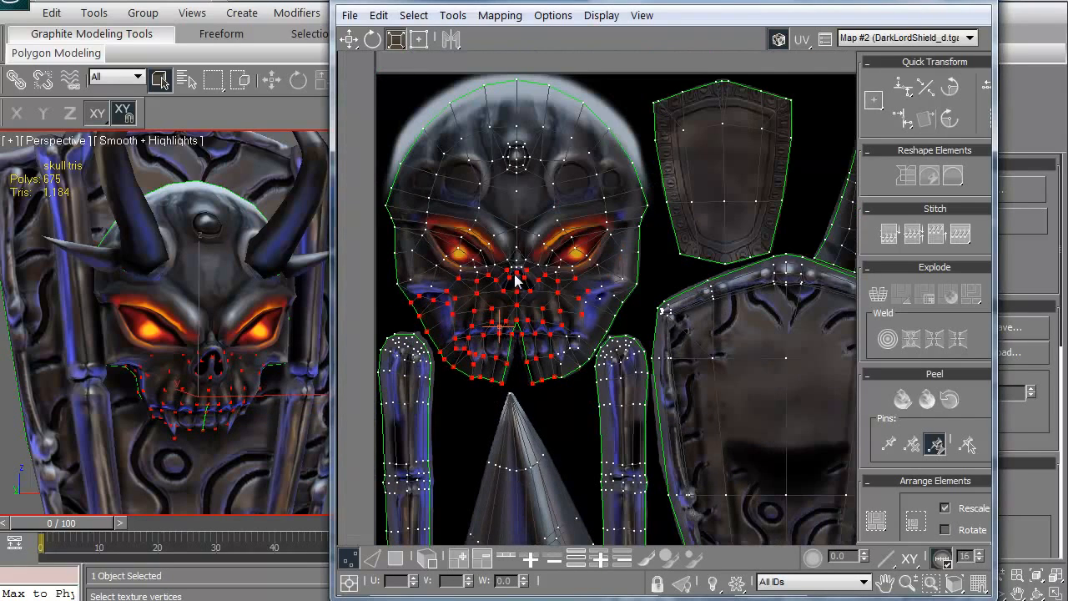
pyautogui.moveTo(528, 558)
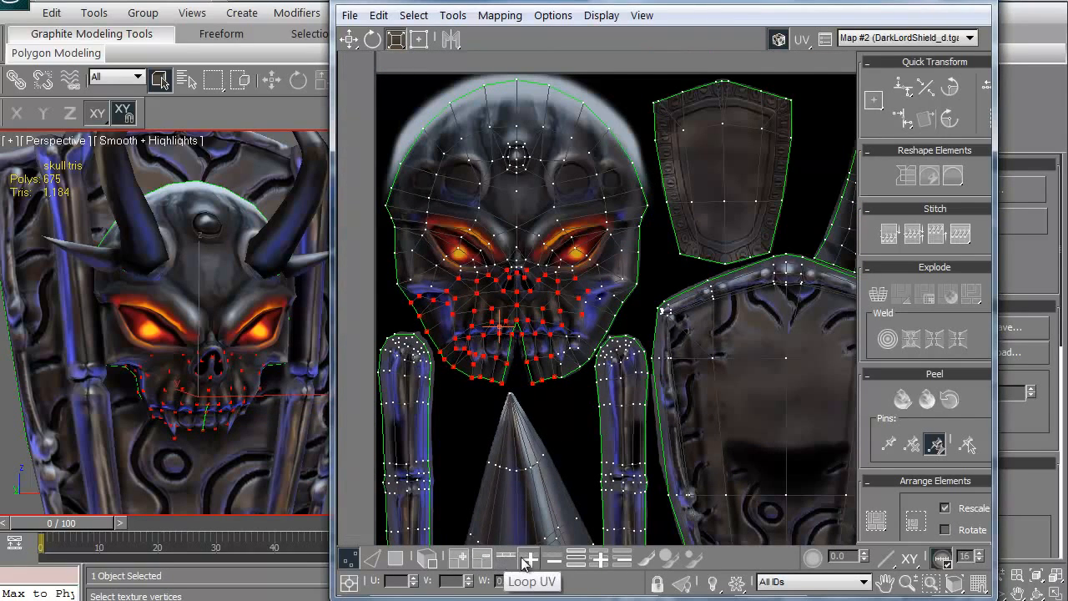
pyautogui.moveTo(574, 557)
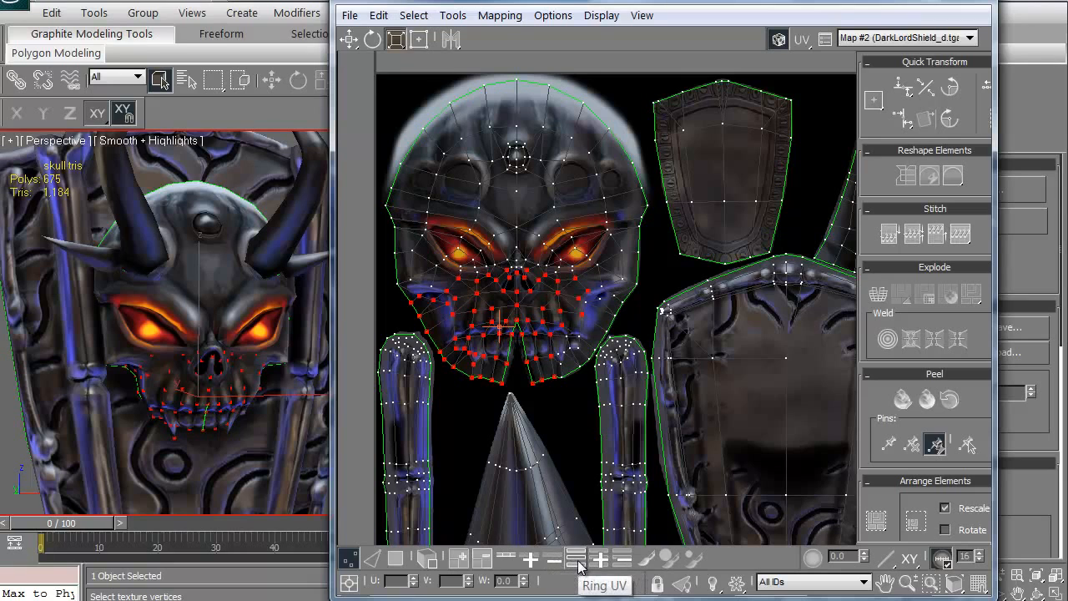
pyautogui.moveTo(459, 559)
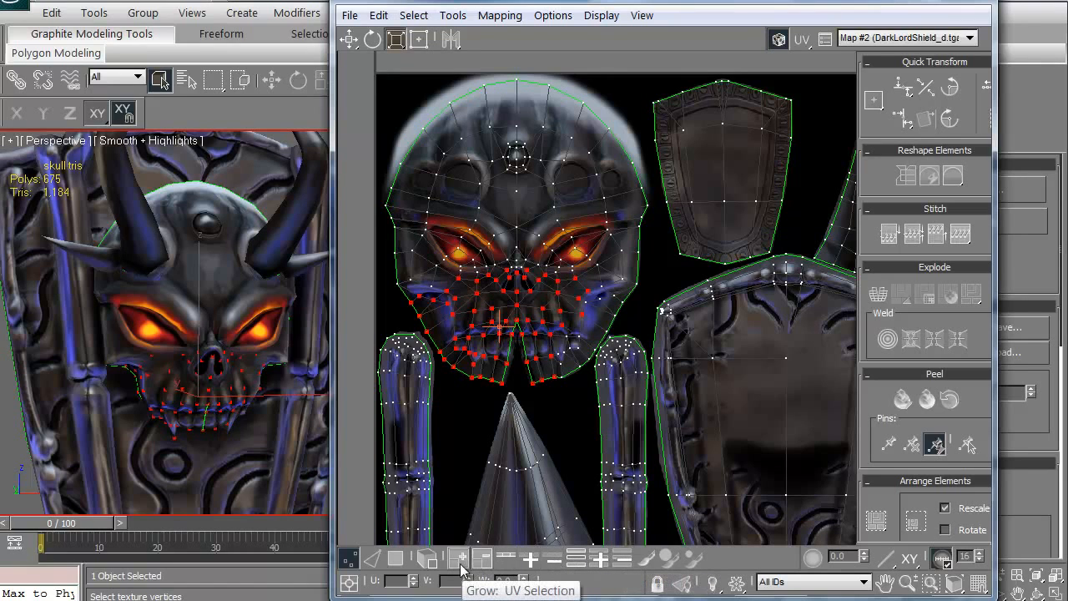
pyautogui.moveTo(464, 523)
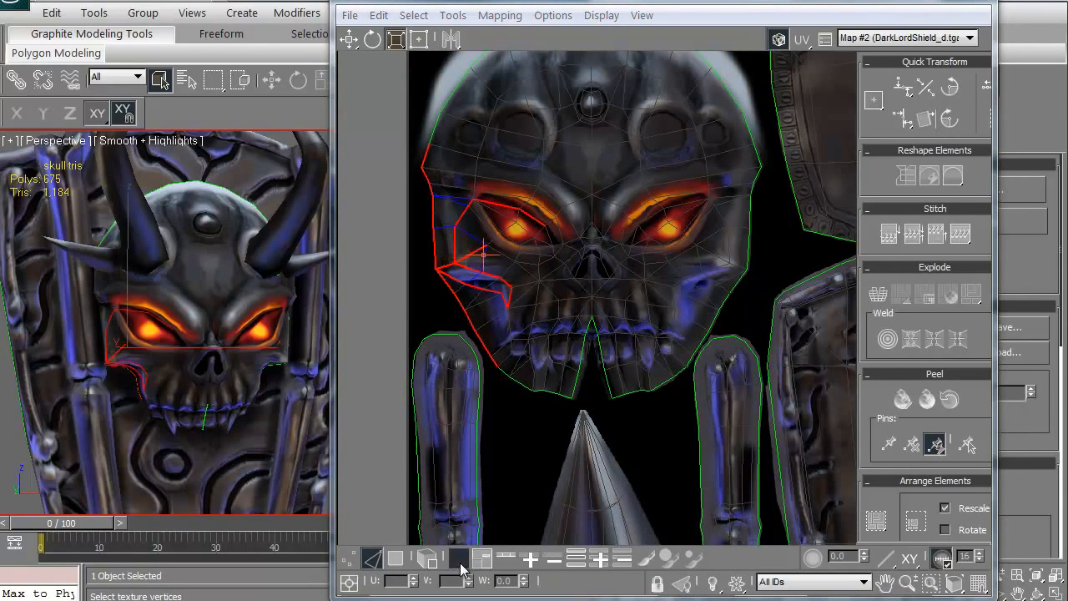
# - Grow the skull's left-side edge selection to the neighbouring edges
pyautogui.click(482, 558)
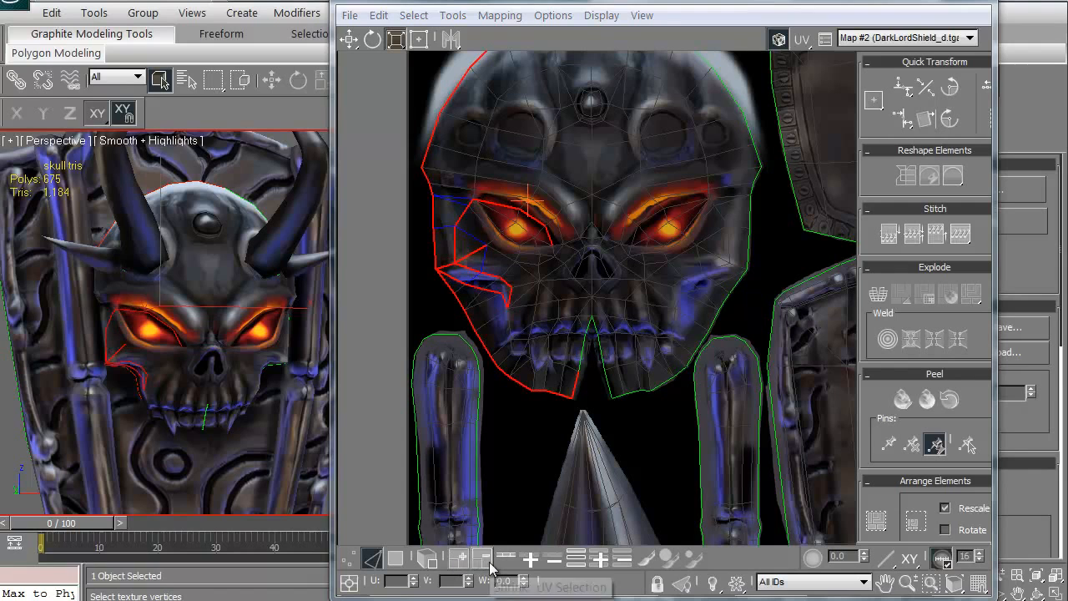